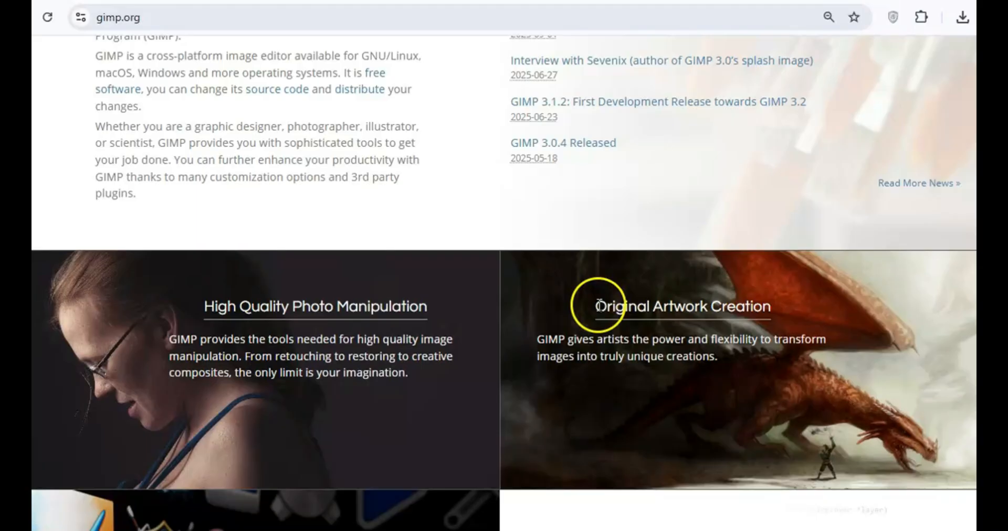
Step: Scroll through gimp.org, then move on to the Bitwarden, Blender and Audacity sites
{"action": "scroll", "scroll_direction": "down", "scroll_amount": 3}
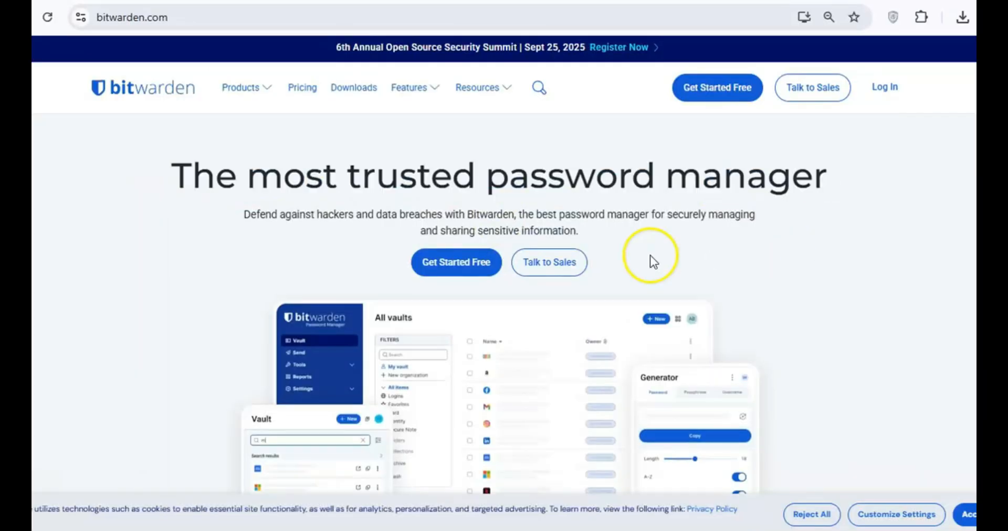
{"action": "left_click", "coordinate": [245, 88]}
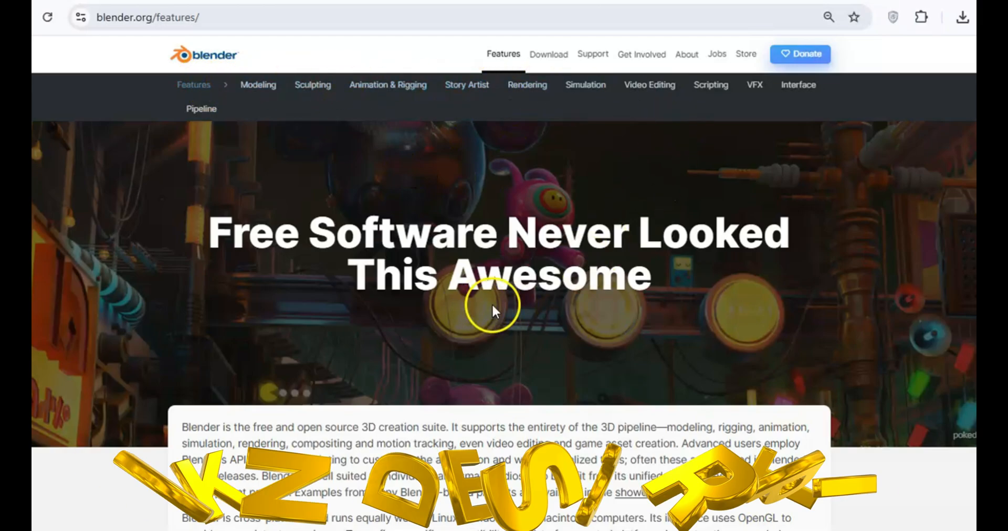
{"action": "scroll", "scroll_direction": "down", "scroll_amount": 3}
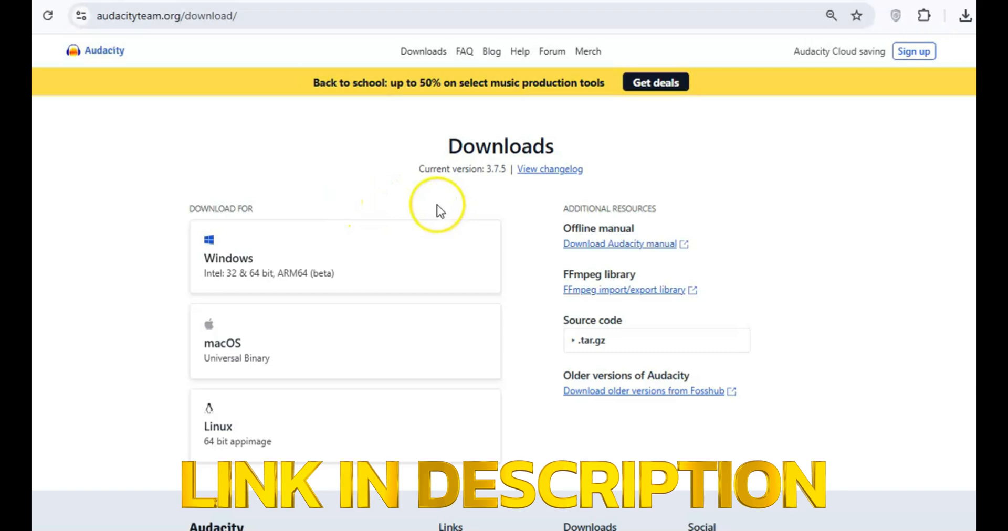
{"action": "scroll", "scroll_direction": "down", "scroll_amount": 3}
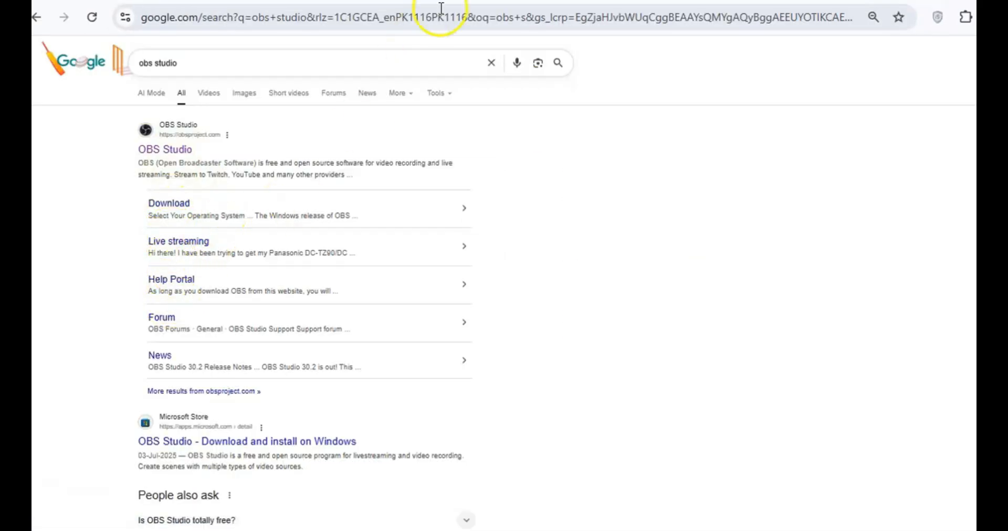
Step: Go to obsproject.com from the search results and read down its sponsors and features
{"action": "left_click", "coordinate": [165, 149]}
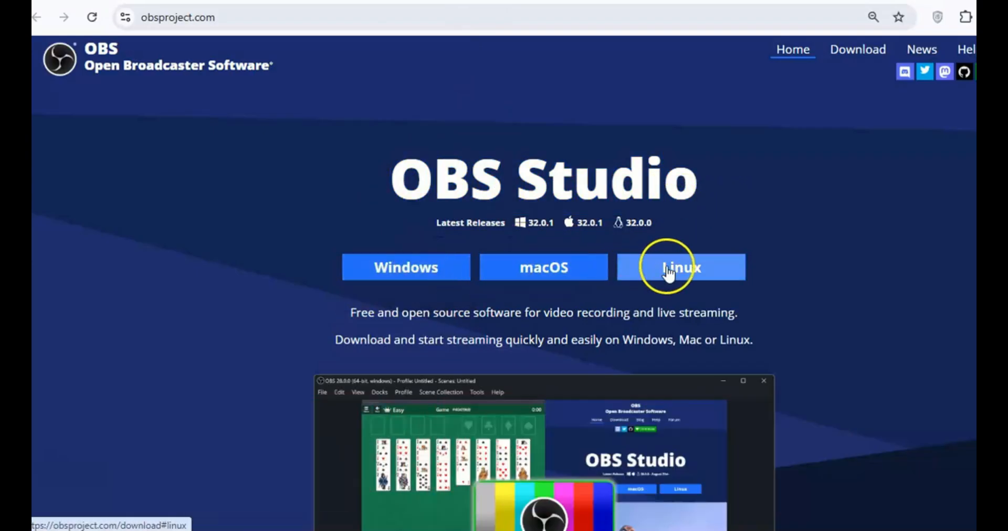
{"action": "scroll", "scroll_direction": "down", "scroll_amount": 3}
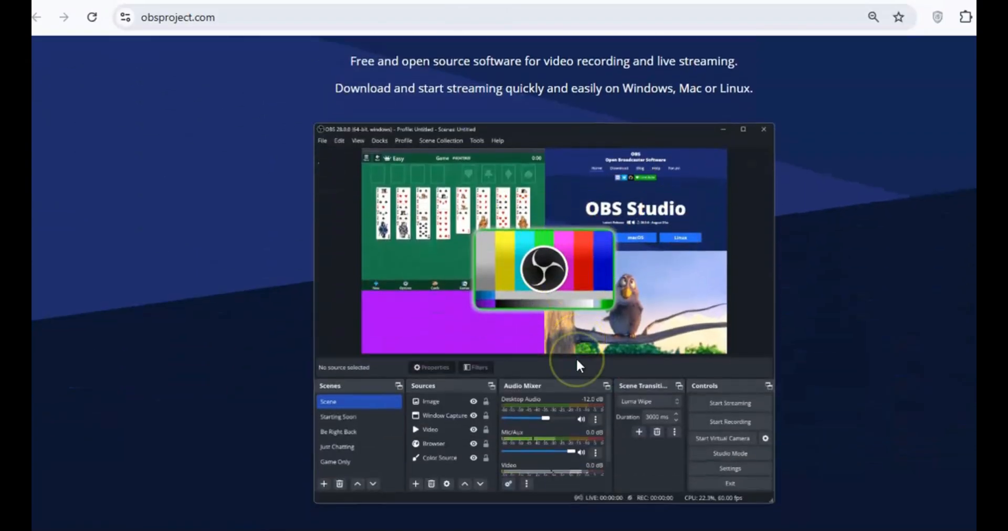
{"action": "scroll", "scroll_direction": "down", "scroll_amount": 3}
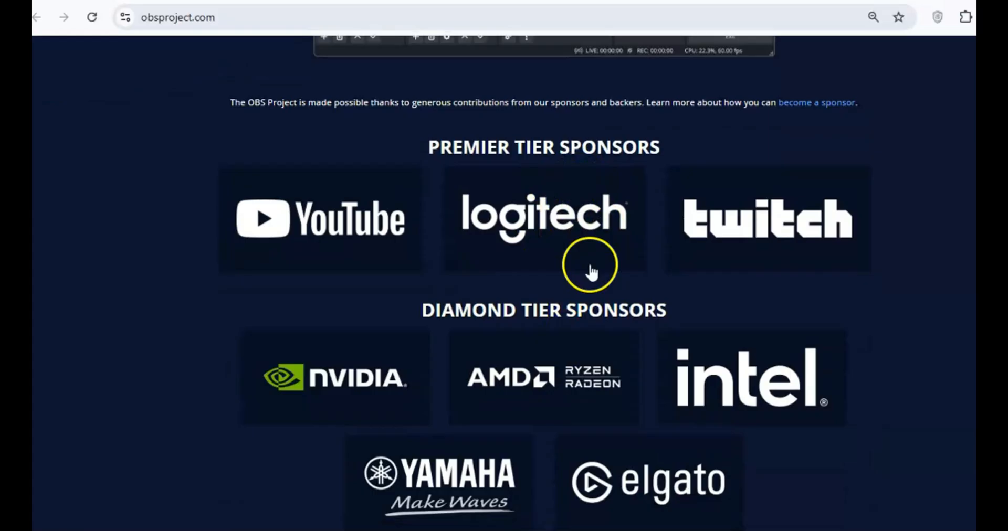
{"action": "scroll", "scroll_direction": "down", "scroll_amount": 3}
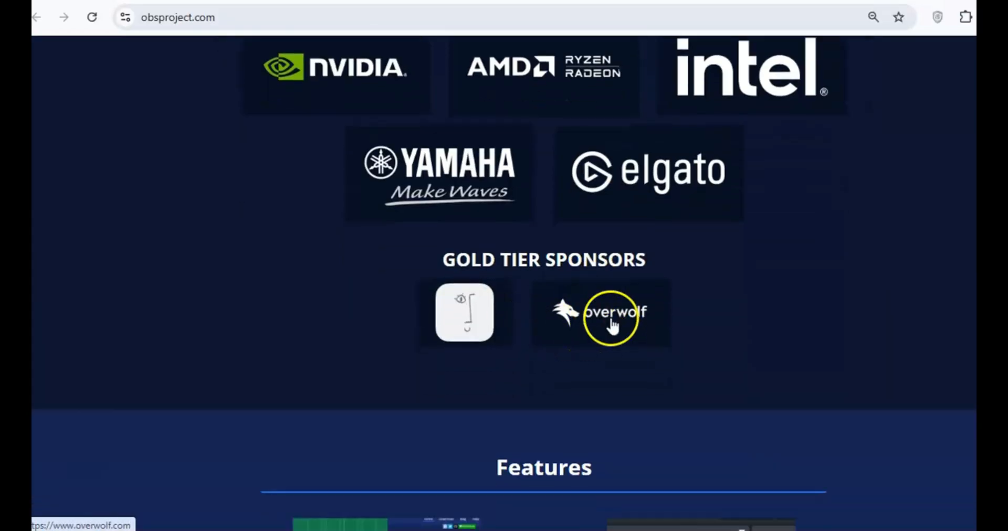
{"action": "scroll", "scroll_direction": "down", "scroll_amount": 3}
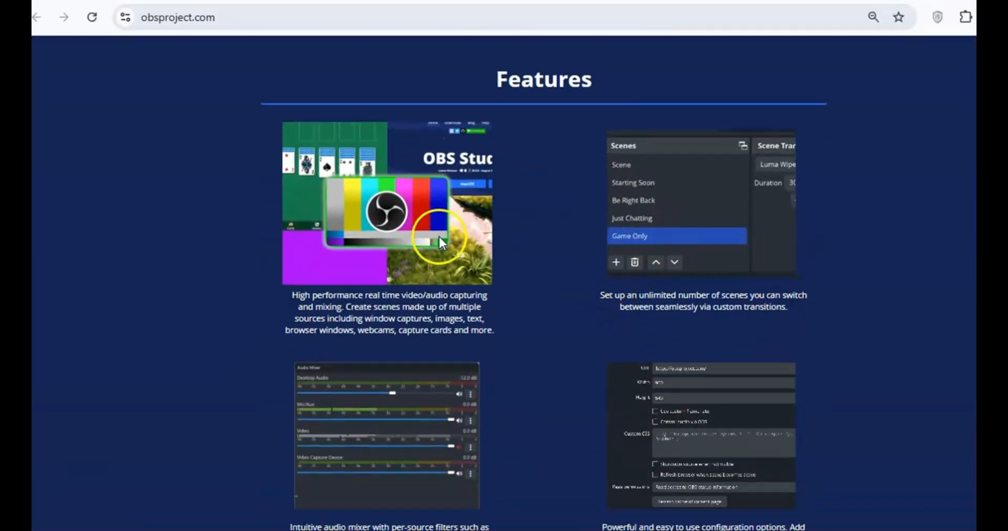
{"action": "scroll", "scroll_direction": "down", "scroll_amount": 3}
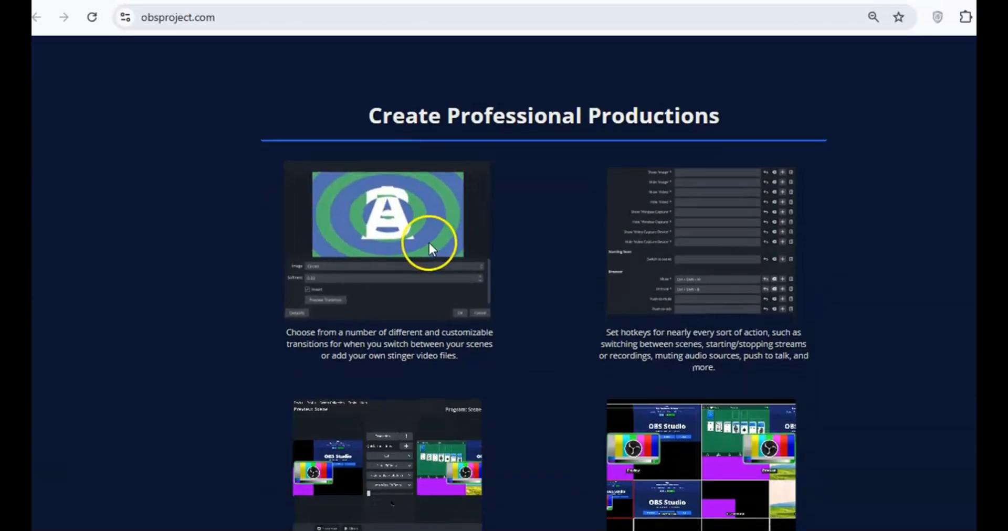
{"action": "scroll", "scroll_direction": "down", "scroll_amount": 3}
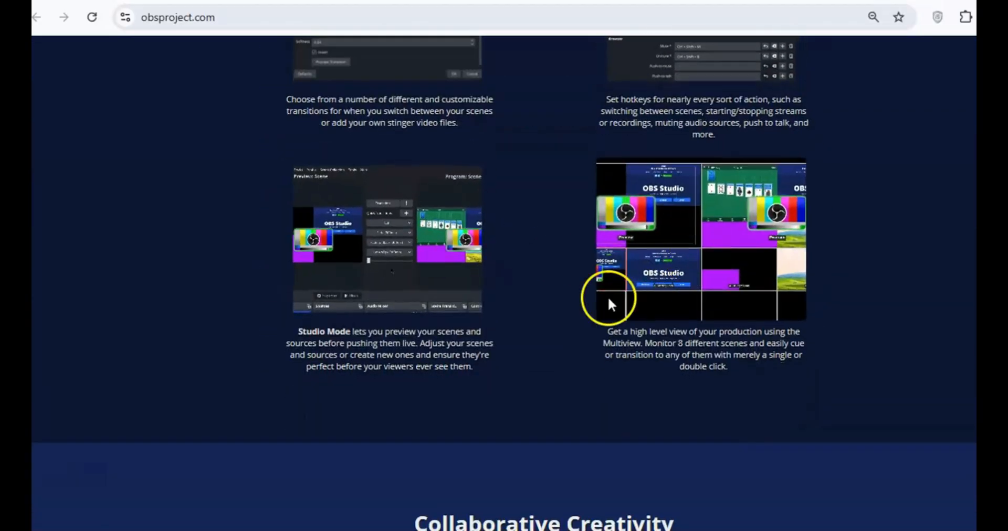
{"action": "scroll", "scroll_direction": "down", "scroll_amount": 3}
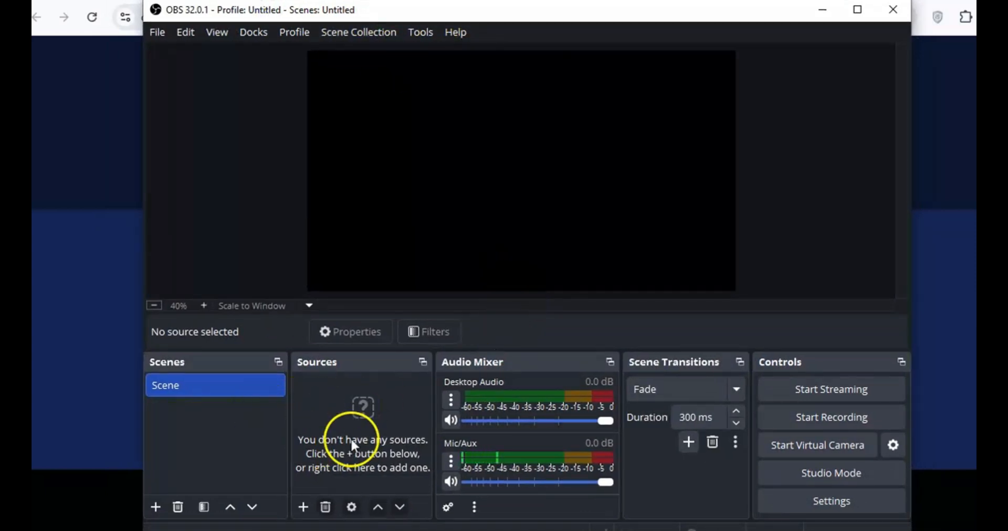
Step: Look through OBS Studio's File, Edit and Scene Collection menus and its General settings
{"action": "left_click", "coordinate": [157, 31]}
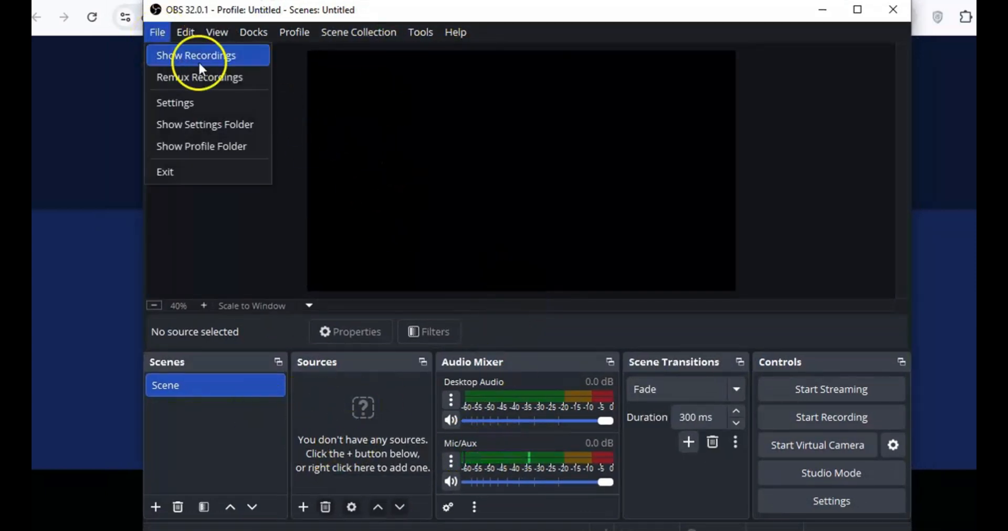
{"action": "left_click", "coordinate": [185, 33]}
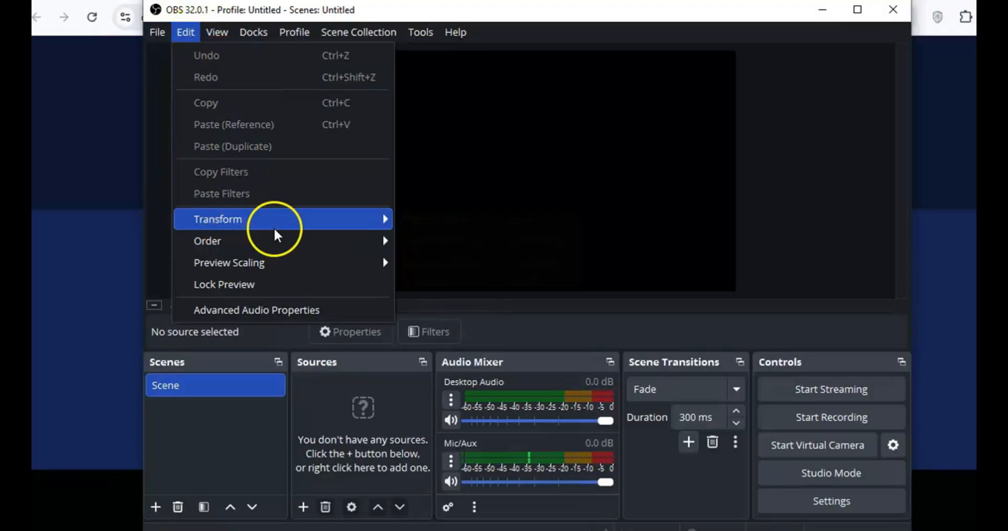
{"action": "left_click", "coordinate": [359, 32]}
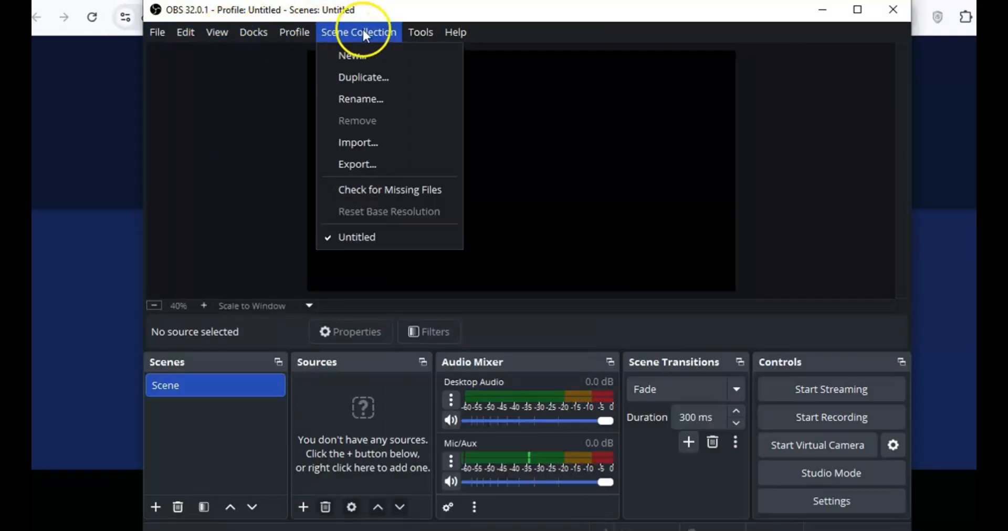
{"action": "left_click", "coordinate": [156, 31]}
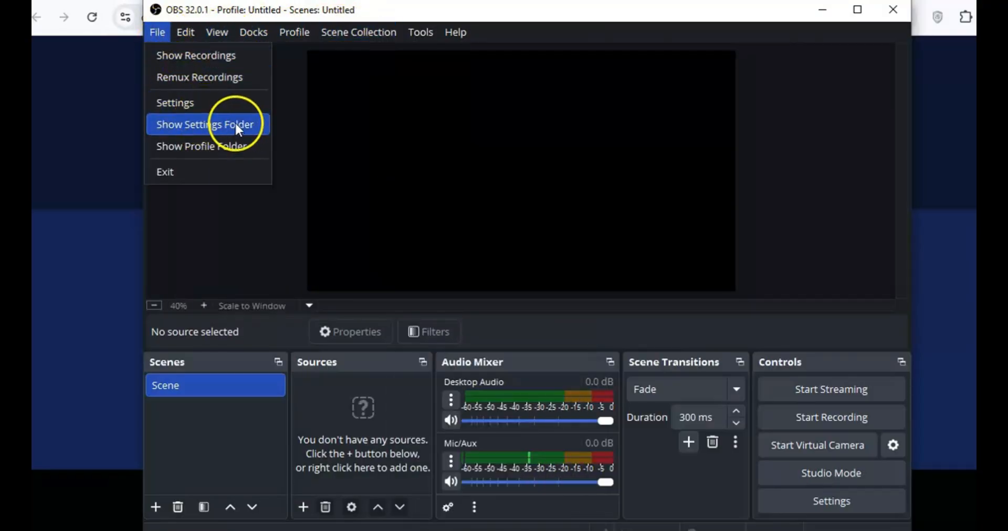
{"action": "left_click", "coordinate": [175, 101]}
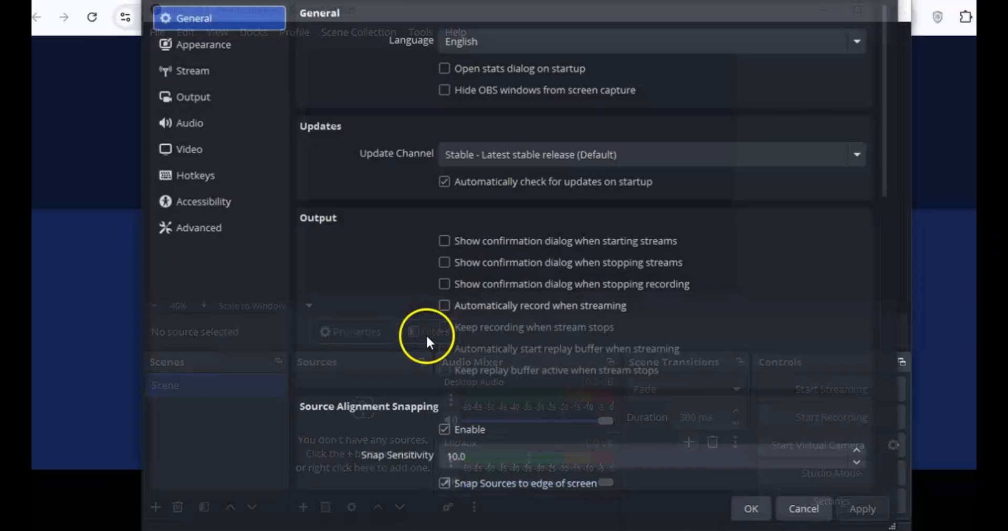
{"action": "left_click", "coordinate": [201, 43]}
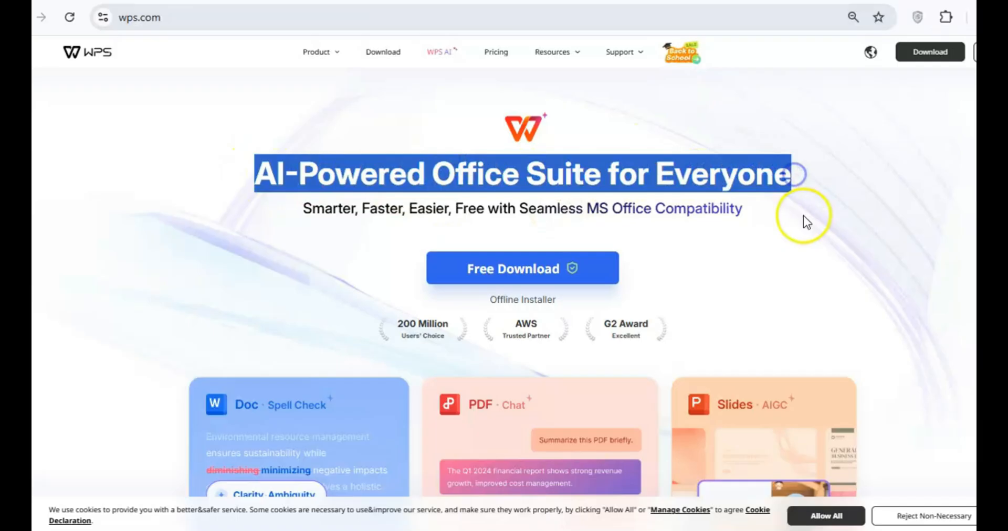
Step: Scroll wps.com's feature and partner sections before bringing up the WPS Office app
{"action": "scroll", "scroll_direction": "down", "scroll_amount": 3}
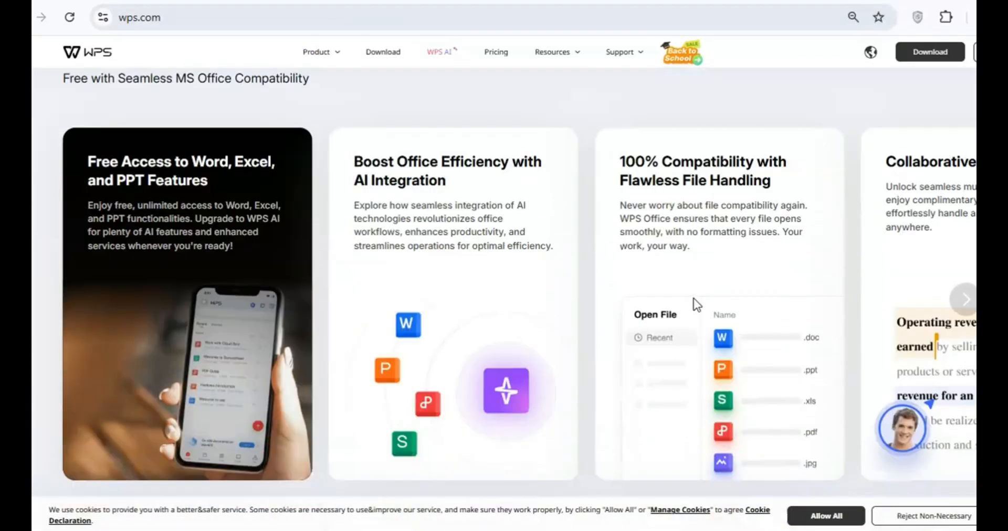
{"action": "left_click", "coordinate": [556, 52]}
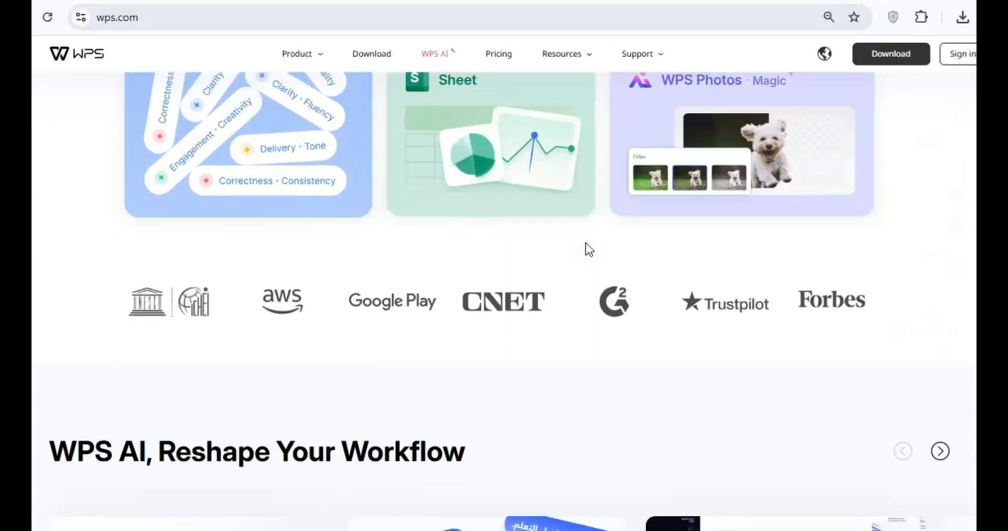
{"action": "scroll", "scroll_direction": "down", "scroll_amount": 3}
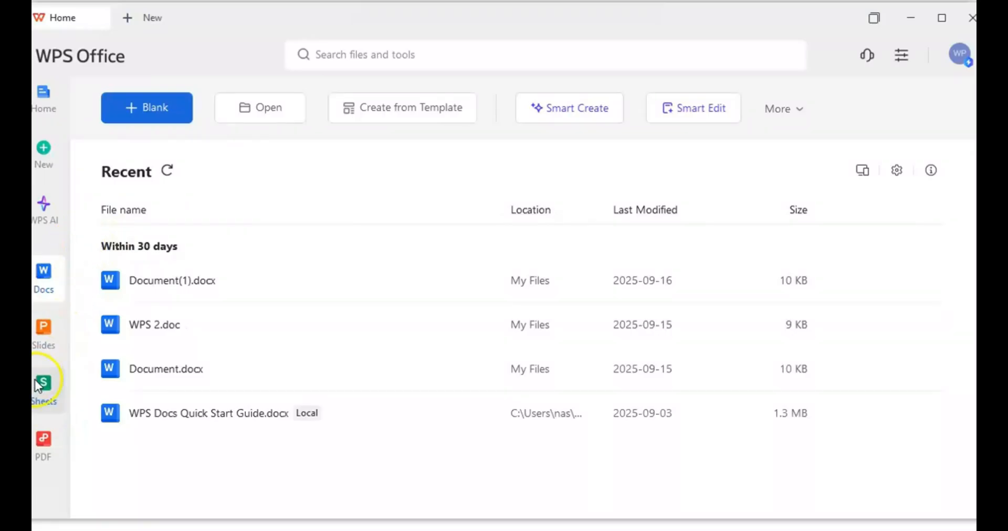
Step: View recent PDFs, then the Finance and Marketing spreadsheet template categories
{"action": "left_click", "coordinate": [43, 444]}
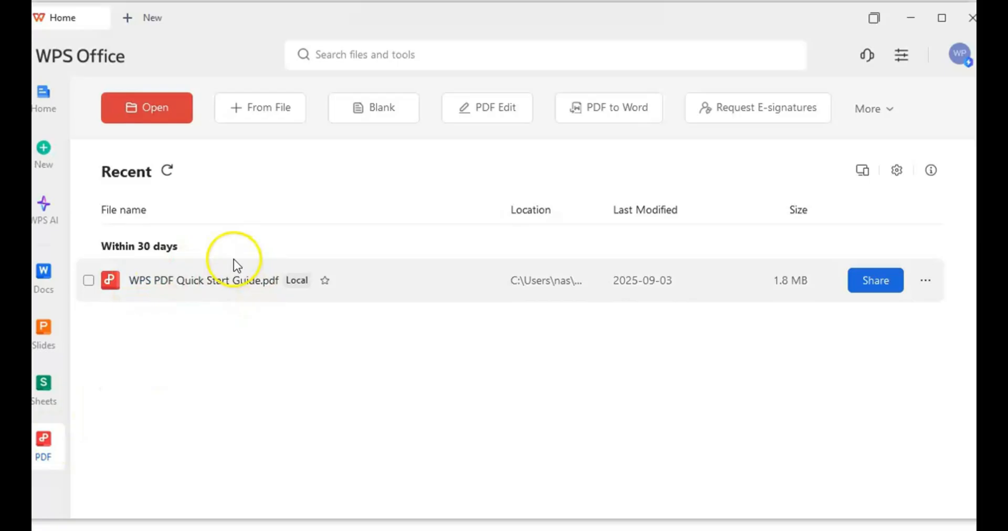
{"action": "mouse_move", "coordinate": [546, 115]}
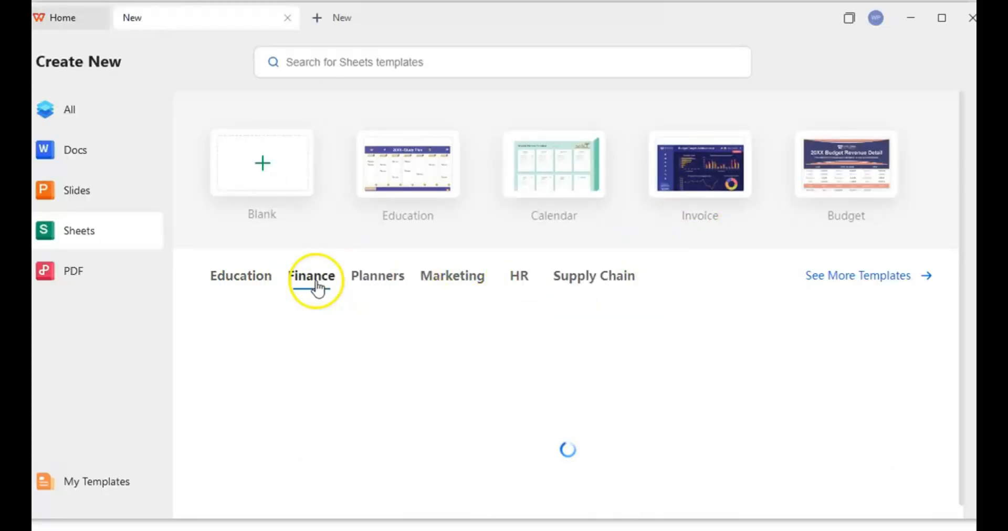
{"action": "left_click", "coordinate": [452, 275]}
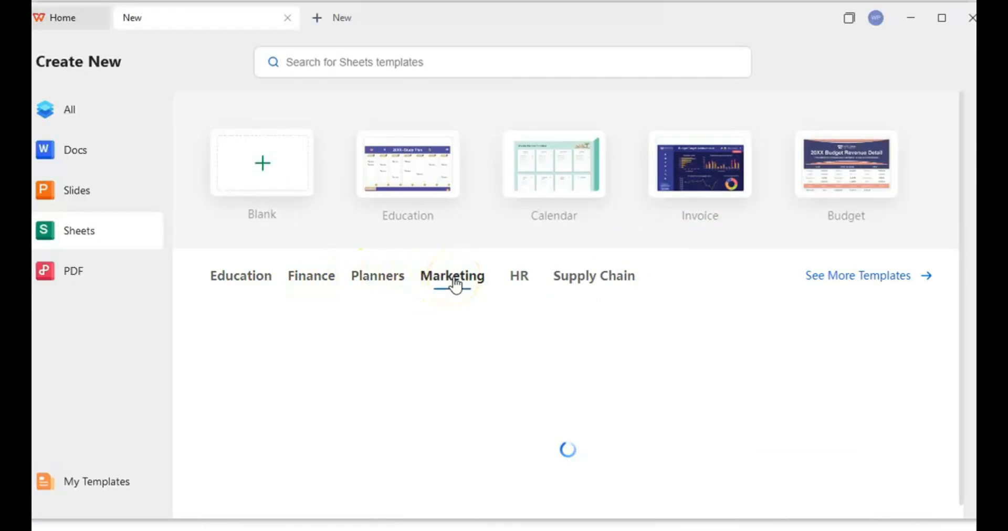
{"action": "left_click", "coordinate": [75, 190]}
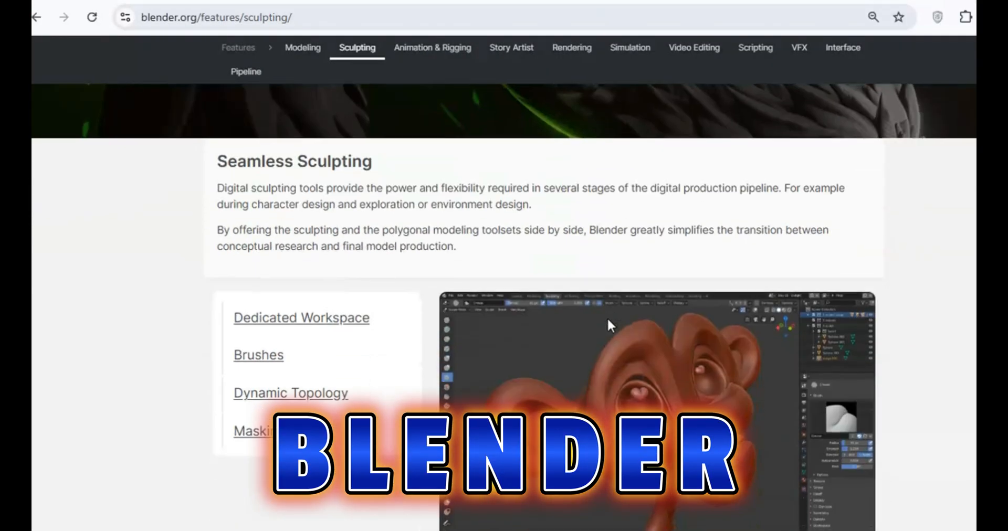
Step: Scroll the sculpting page, then read through Blender's Animation & Rigging features
{"action": "scroll", "scroll_direction": "down", "scroll_amount": 3}
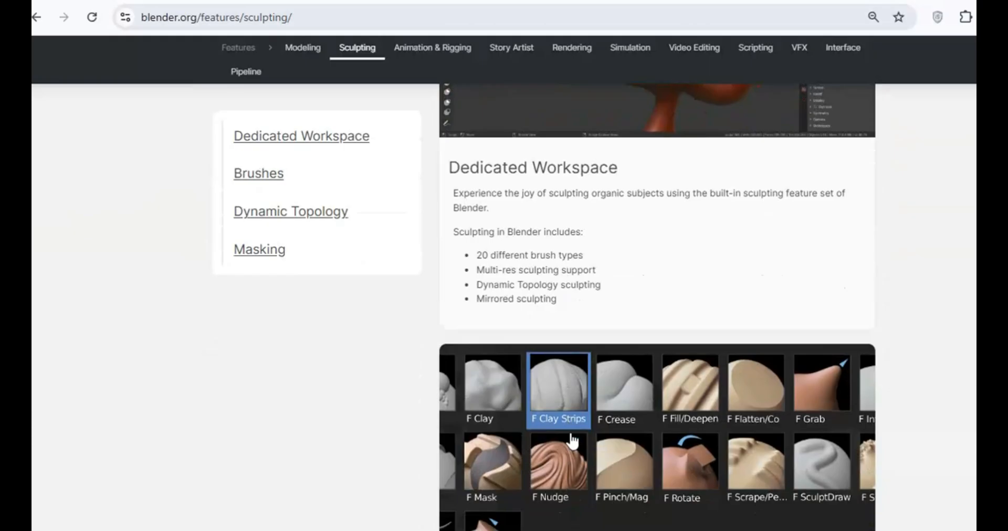
{"action": "scroll", "scroll_direction": "down", "scroll_amount": 3}
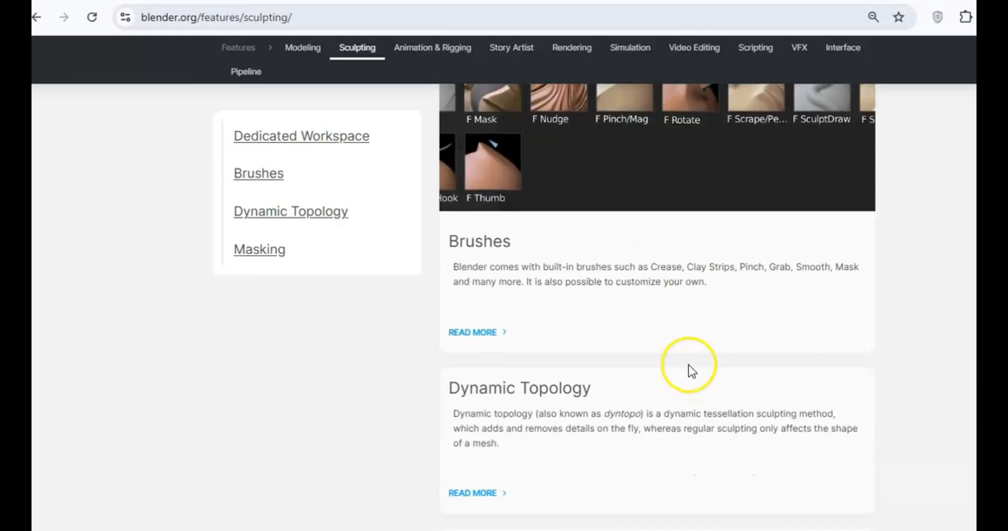
{"action": "left_click", "coordinate": [432, 47]}
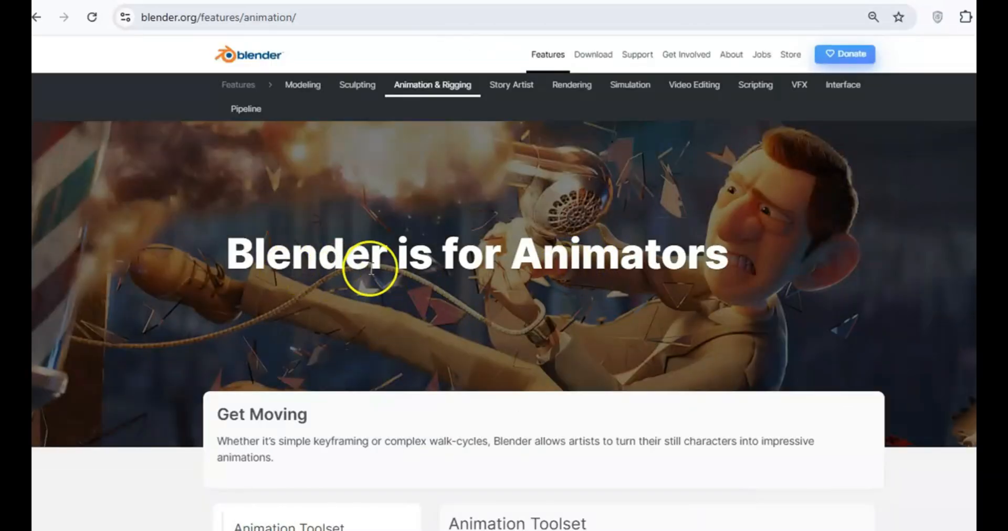
{"action": "scroll", "scroll_direction": "down", "scroll_amount": 3}
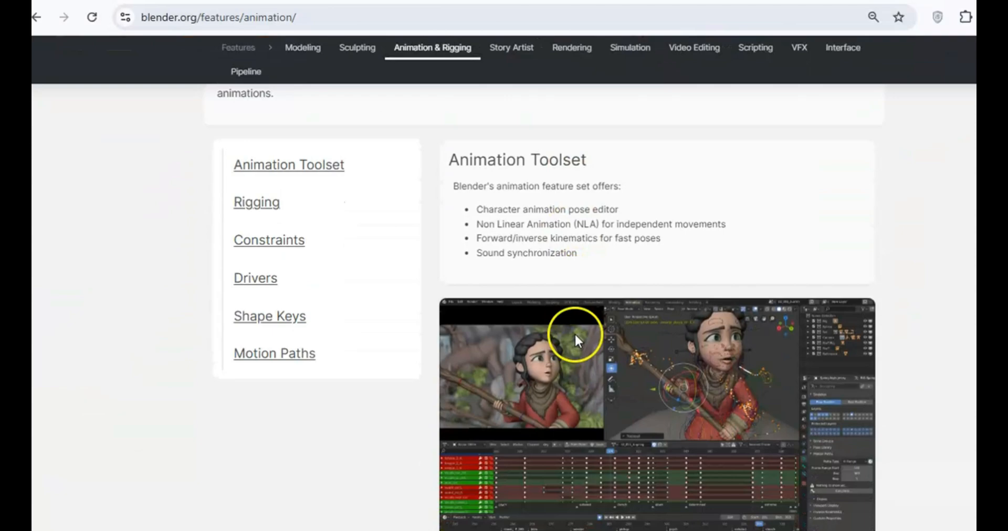
{"action": "scroll", "scroll_direction": "down", "scroll_amount": 3}
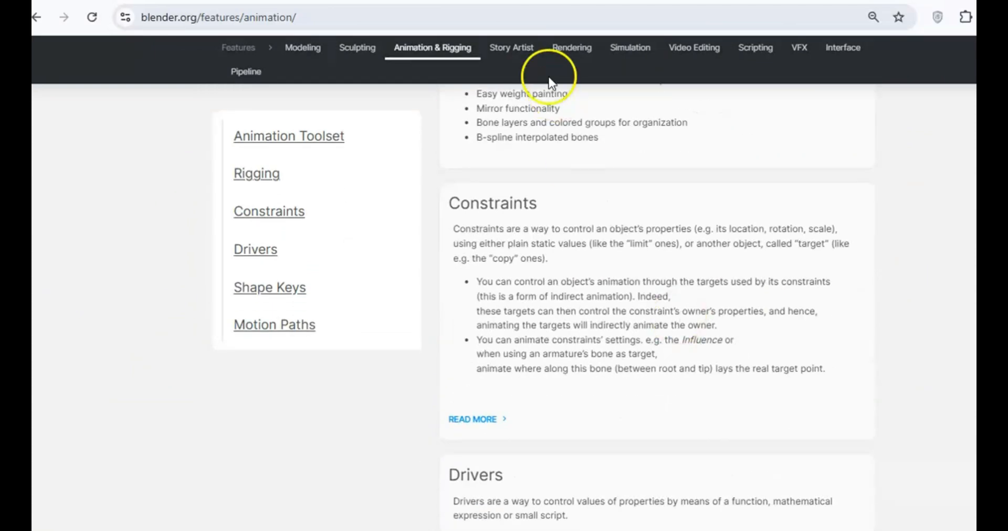
Step: Read down Blender's Story Artist feature page
{"action": "left_click", "coordinate": [511, 47]}
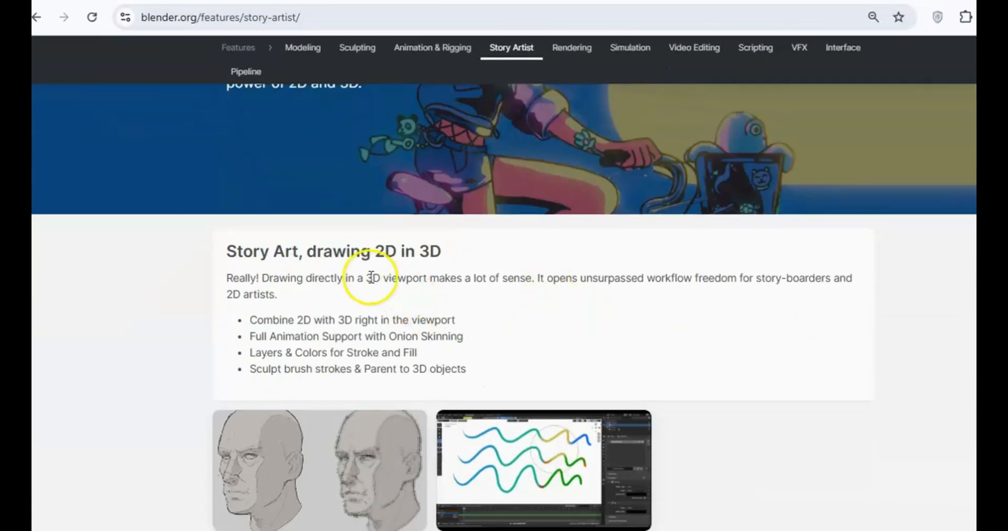
{"action": "scroll", "scroll_direction": "down", "scroll_amount": 3}
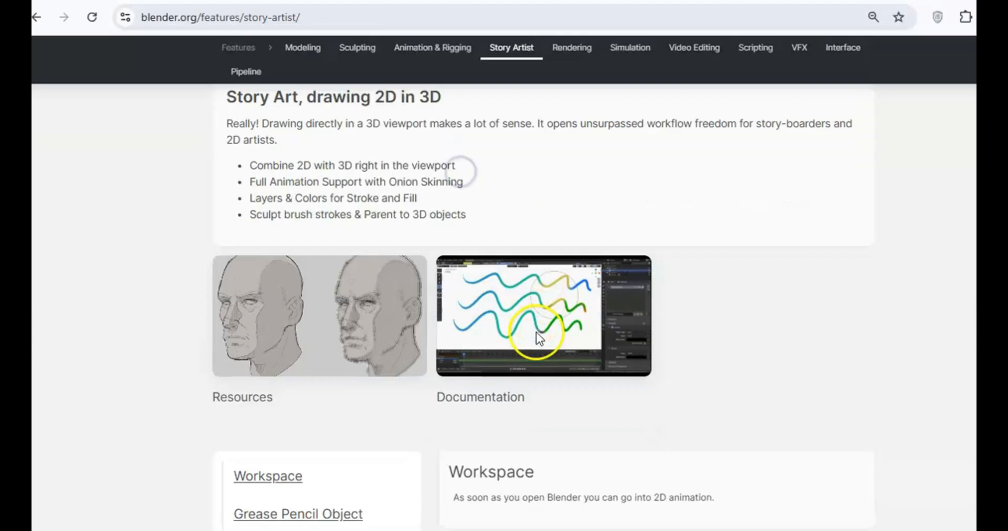
{"action": "scroll", "scroll_direction": "down", "scroll_amount": 3}
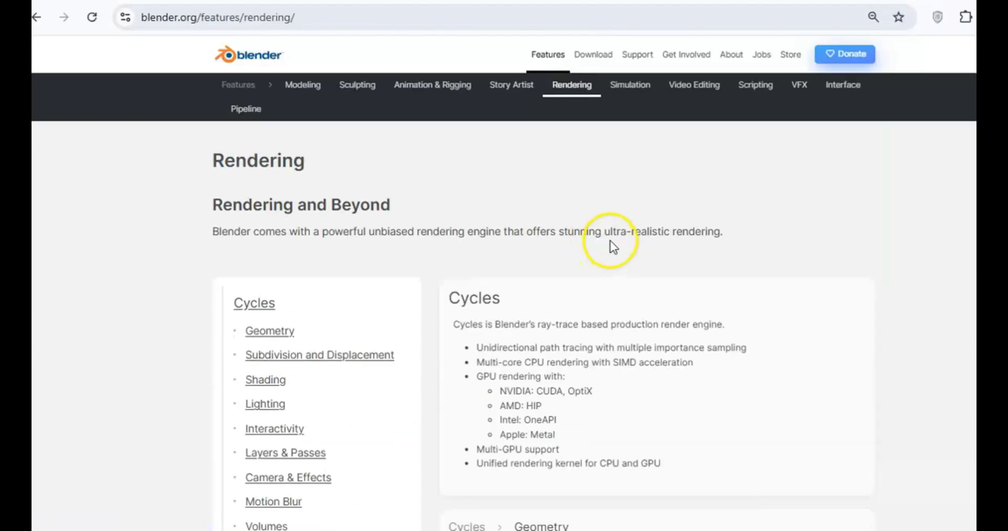
{"action": "scroll", "scroll_direction": "down", "scroll_amount": 3}
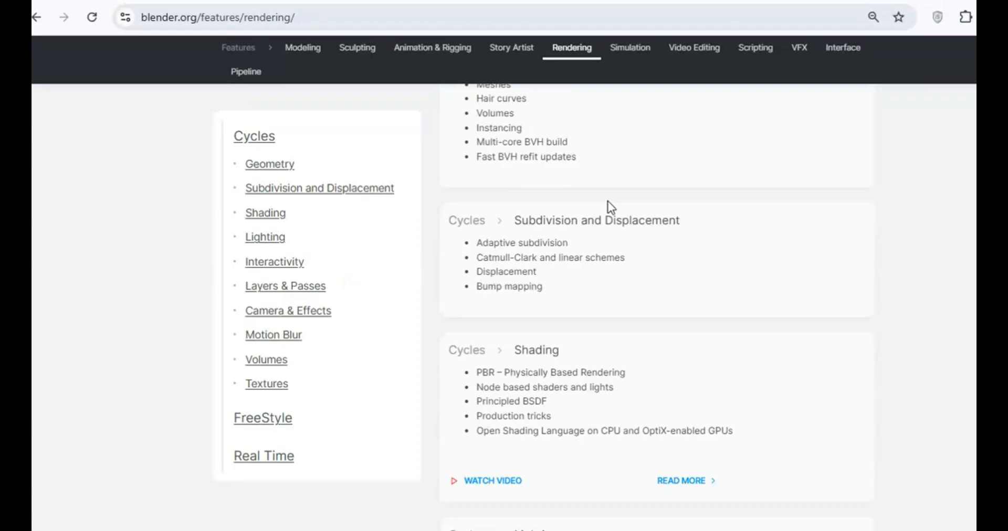
{"action": "scroll", "scroll_direction": "down", "scroll_amount": 3}
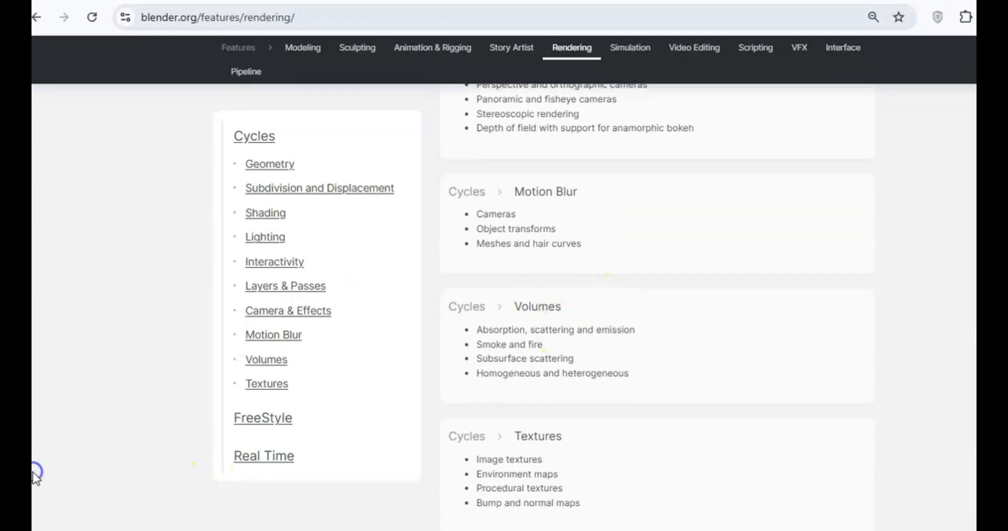
Step: Return to the Blender Features overview and scroll through it
{"action": "left_click", "coordinate": [238, 84]}
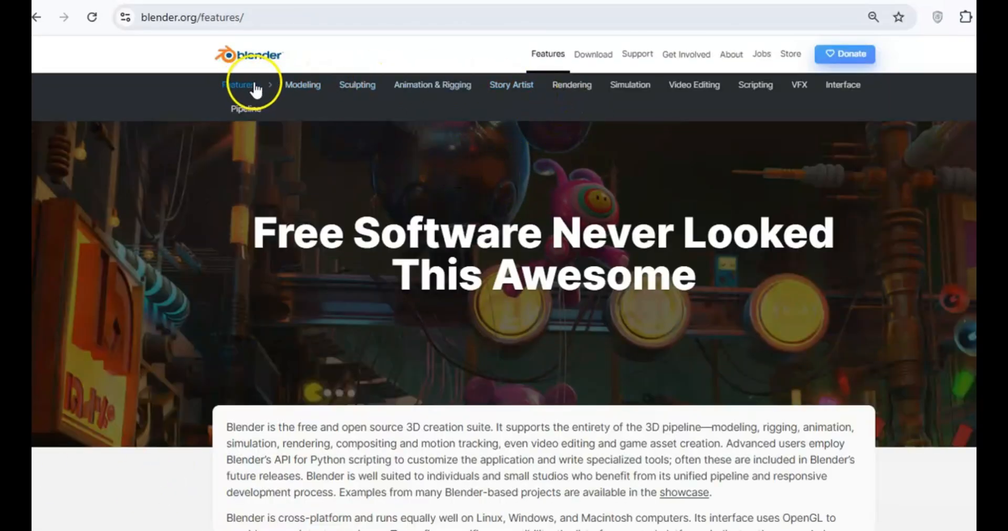
{"action": "scroll", "scroll_direction": "down", "scroll_amount": 3}
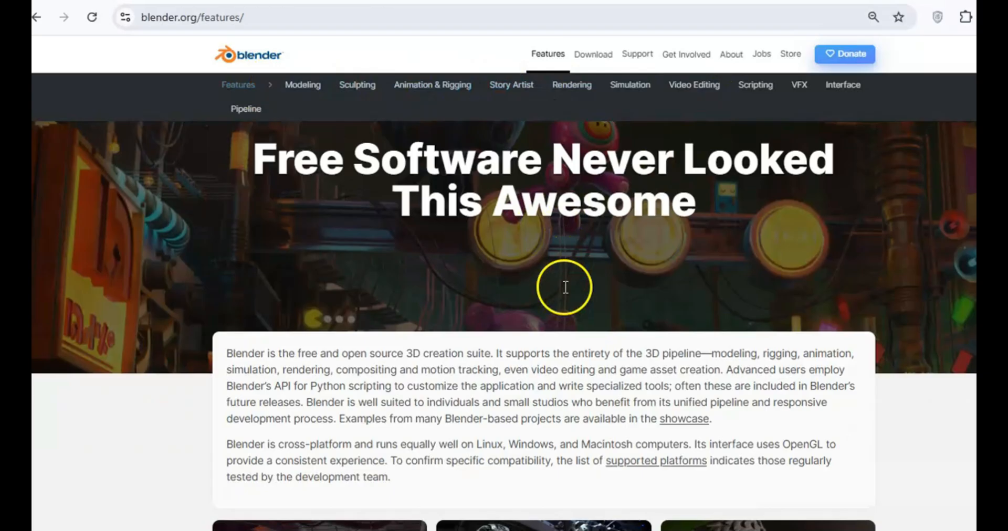
{"action": "scroll", "scroll_direction": "down", "scroll_amount": 3}
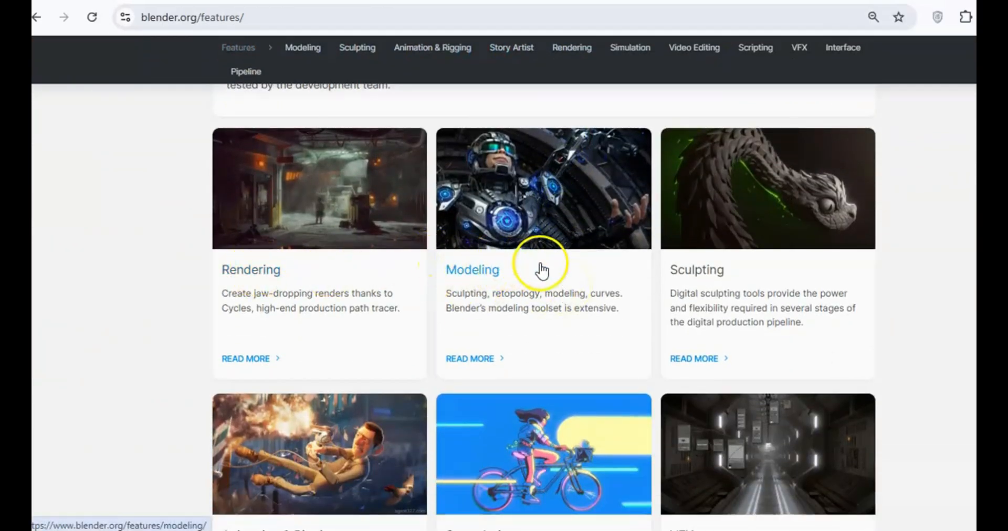
{"action": "scroll", "scroll_direction": "down", "scroll_amount": 3}
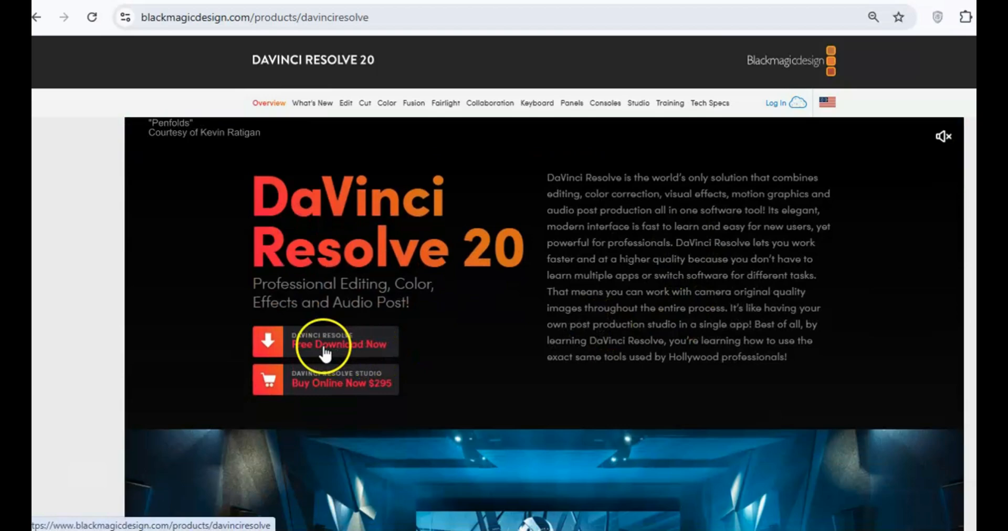
Step: Read down the DaVinci Resolve 20 page through its What's New and collaboration sections
{"action": "scroll", "scroll_direction": "down", "scroll_amount": 3}
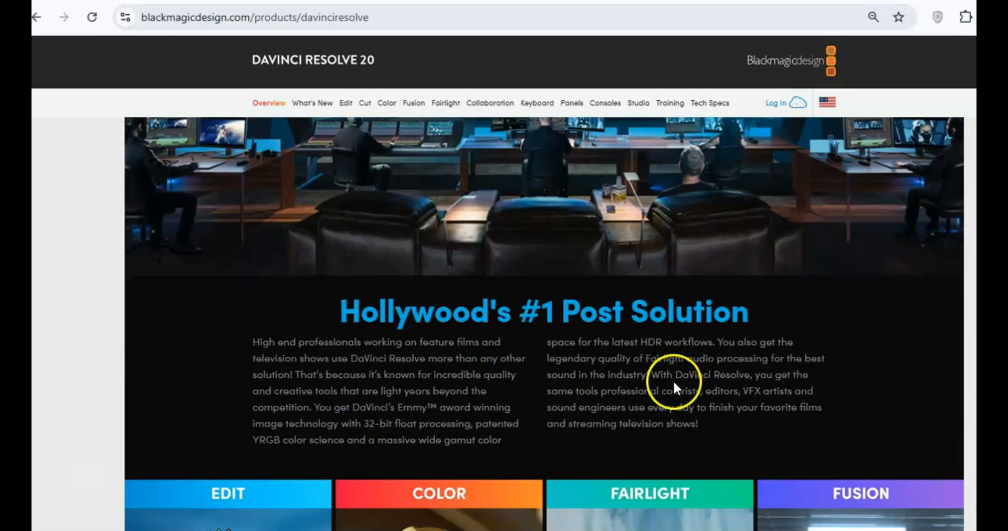
{"action": "scroll", "scroll_direction": "down", "scroll_amount": 3}
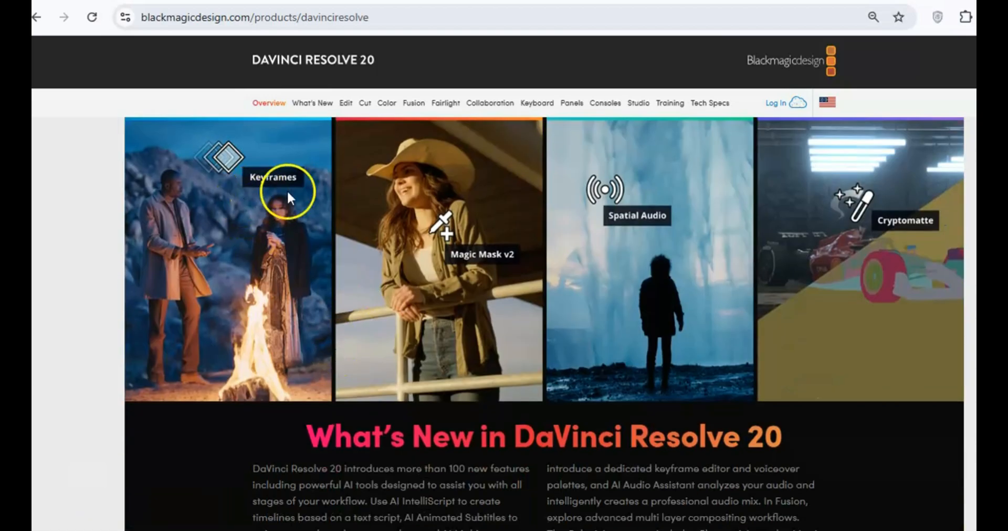
{"action": "scroll", "scroll_direction": "down", "scroll_amount": 3}
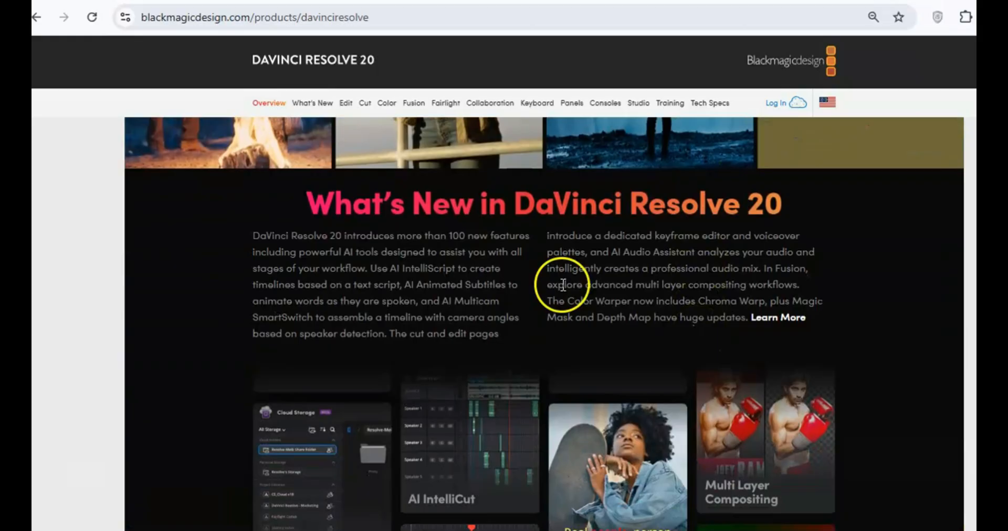
{"action": "scroll", "scroll_direction": "down", "scroll_amount": 3}
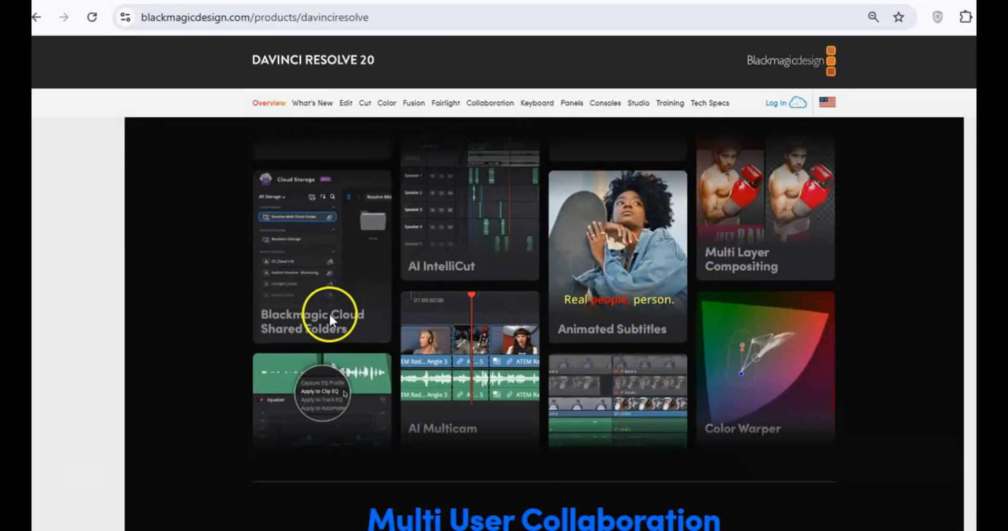
{"action": "scroll", "scroll_direction": "down", "scroll_amount": 3}
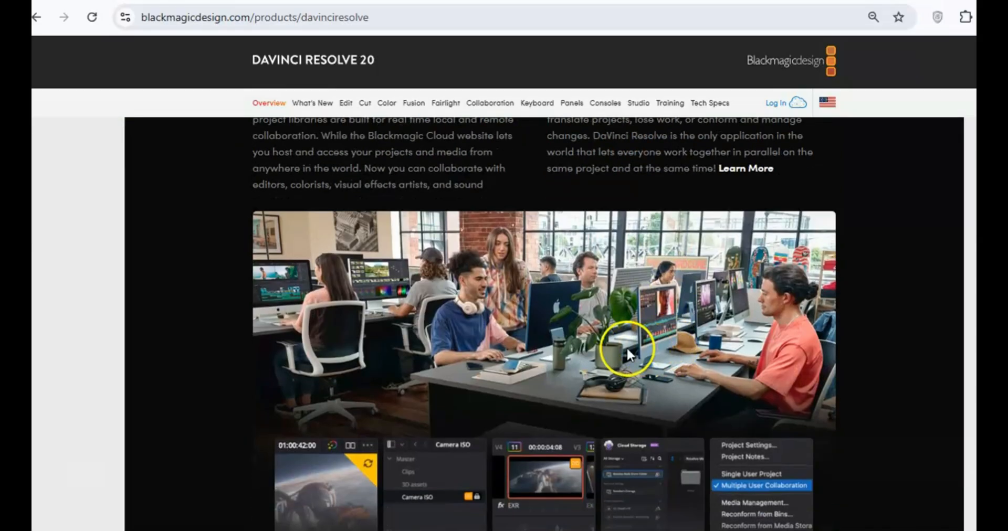
{"action": "scroll", "scroll_direction": "down", "scroll_amount": 3}
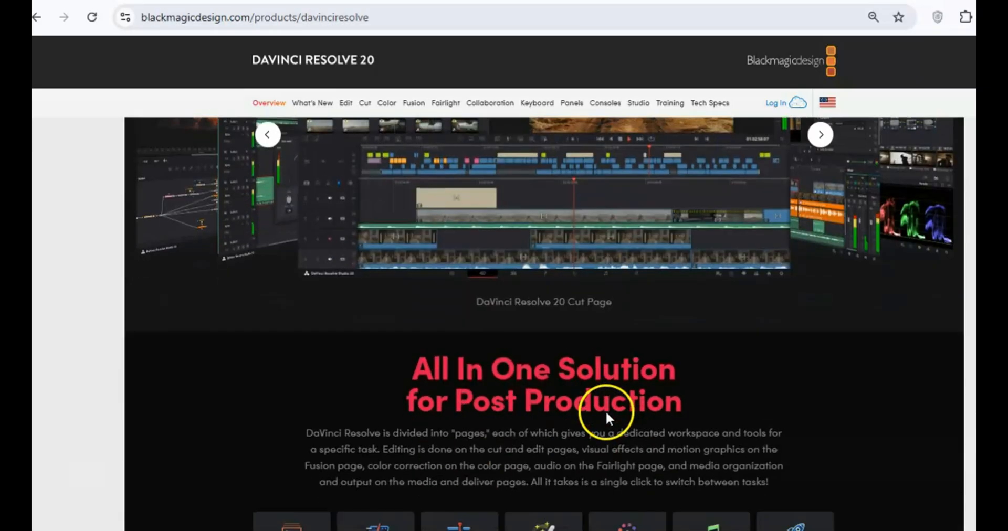
Step: Continue past the Cut and Color sections, then head to Bitwarden's homepage
{"action": "scroll", "scroll_direction": "down", "scroll_amount": 3}
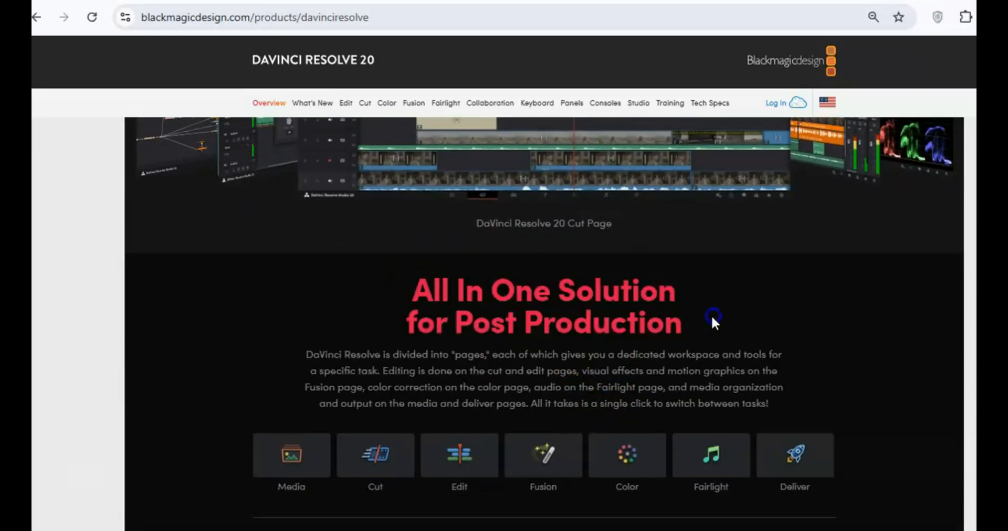
{"action": "scroll", "scroll_direction": "down", "scroll_amount": 3}
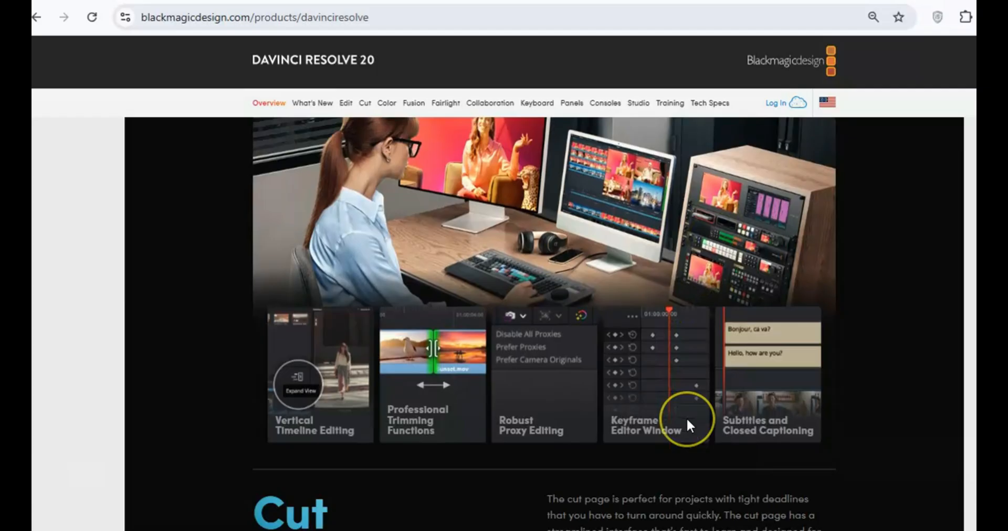
{"action": "scroll", "scroll_direction": "down", "scroll_amount": 3}
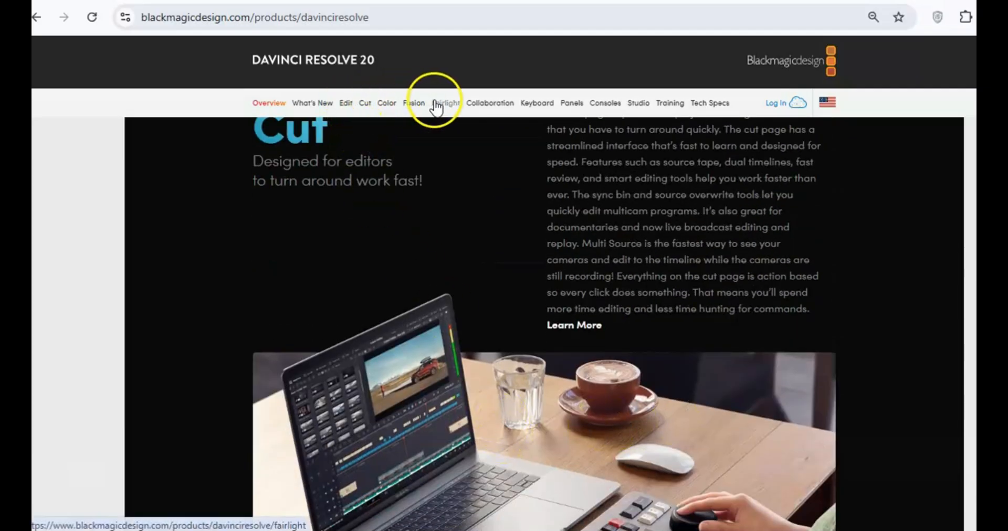
{"action": "left_click", "coordinate": [387, 103]}
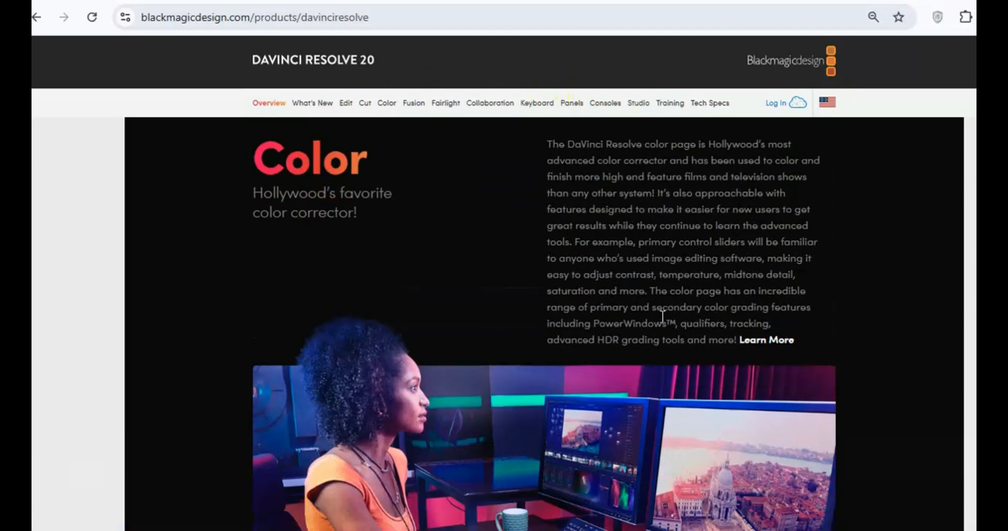
{"action": "left_click", "coordinate": [637, 103]}
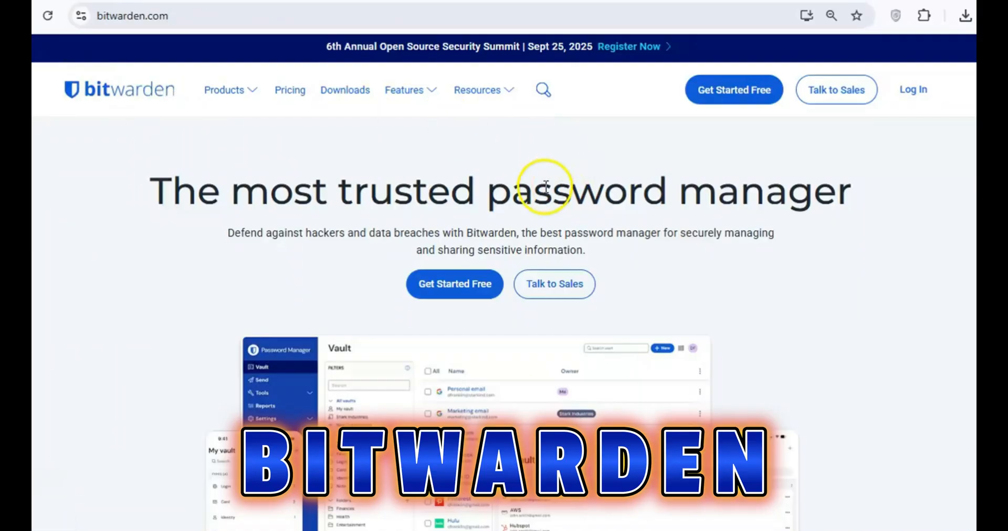
Step: Scroll Bitwarden's homepage through its awards, security and feature sections toward pricing
{"action": "scroll", "scroll_direction": "down", "scroll_amount": 3}
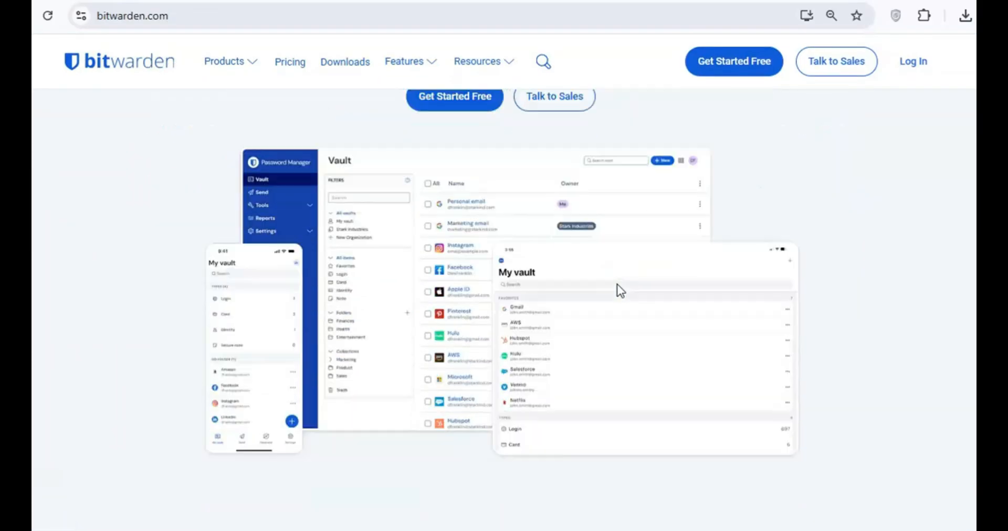
{"action": "scroll", "scroll_direction": "down", "scroll_amount": 3}
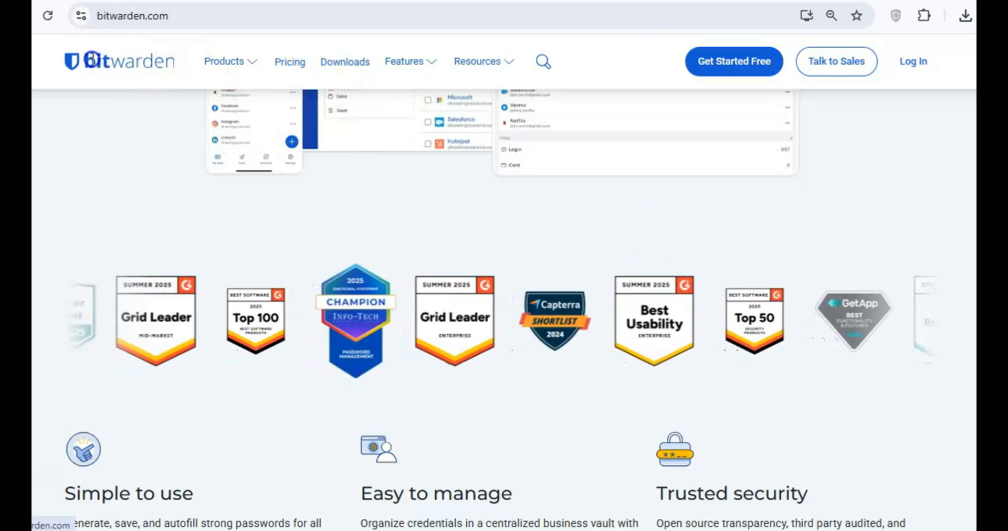
{"action": "scroll", "scroll_direction": "down", "scroll_amount": 3}
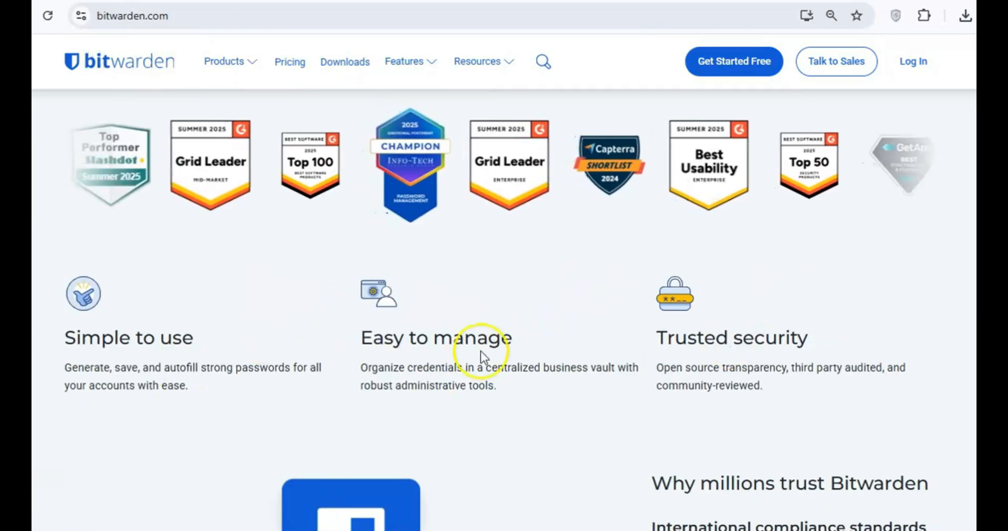
{"action": "scroll", "scroll_direction": "down", "scroll_amount": 3}
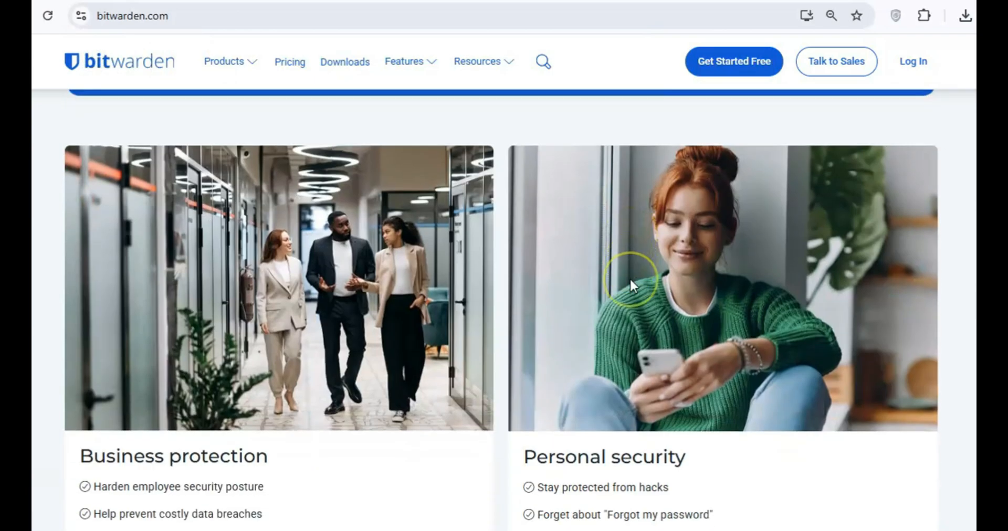
{"action": "scroll", "scroll_direction": "down", "scroll_amount": 3}
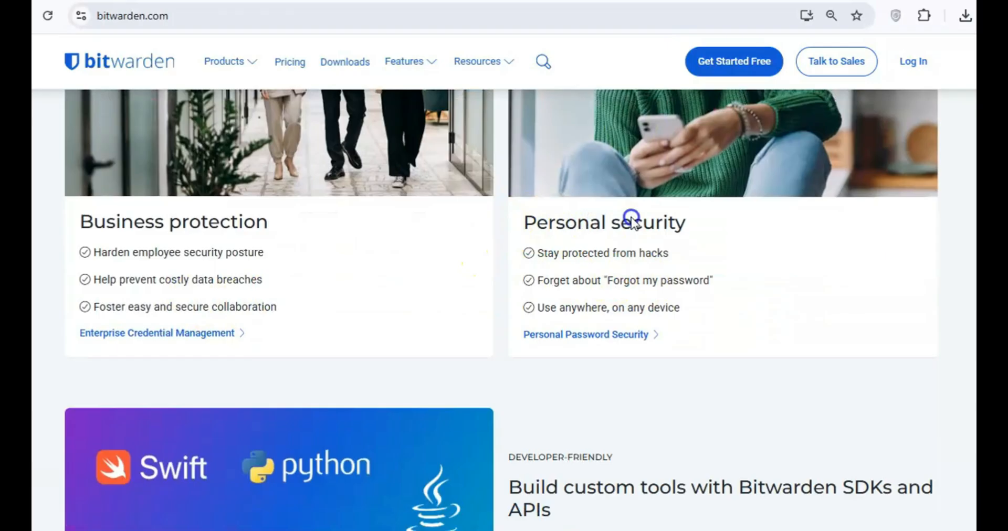
{"action": "scroll", "scroll_direction": "down", "scroll_amount": 3}
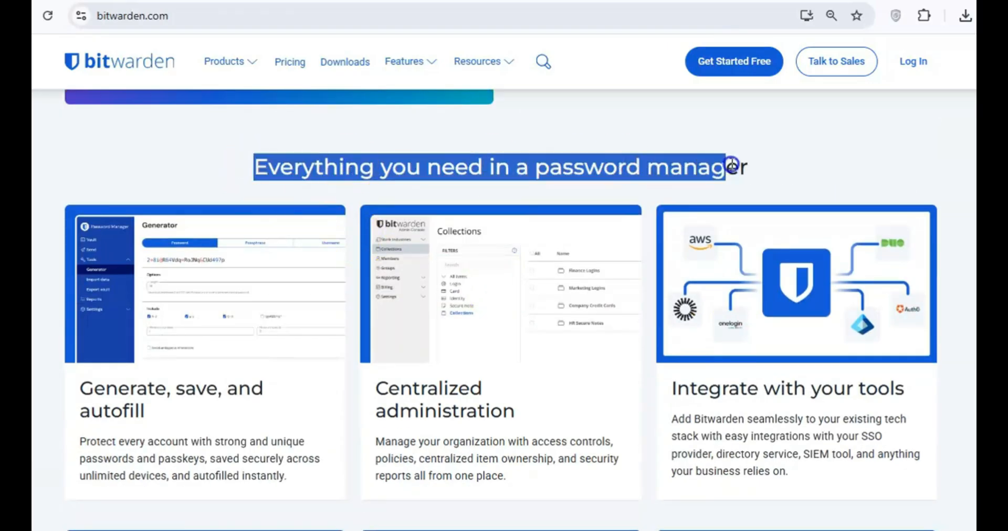
{"action": "scroll", "scroll_direction": "down", "scroll_amount": 3}
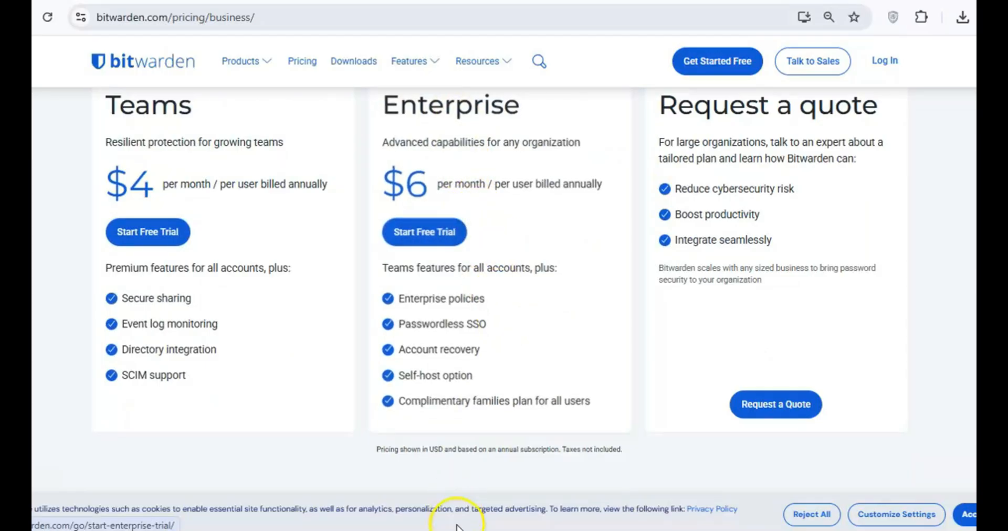
Step: Start a new blank Identity item in the Bitwarden vault
{"action": "left_click", "coordinate": [190, 29]}
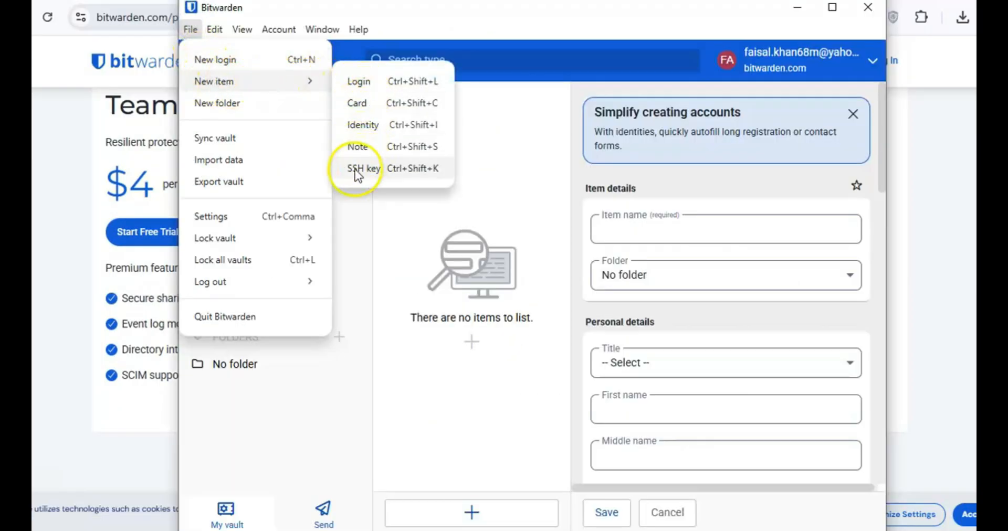
{"action": "left_click", "coordinate": [214, 30]}
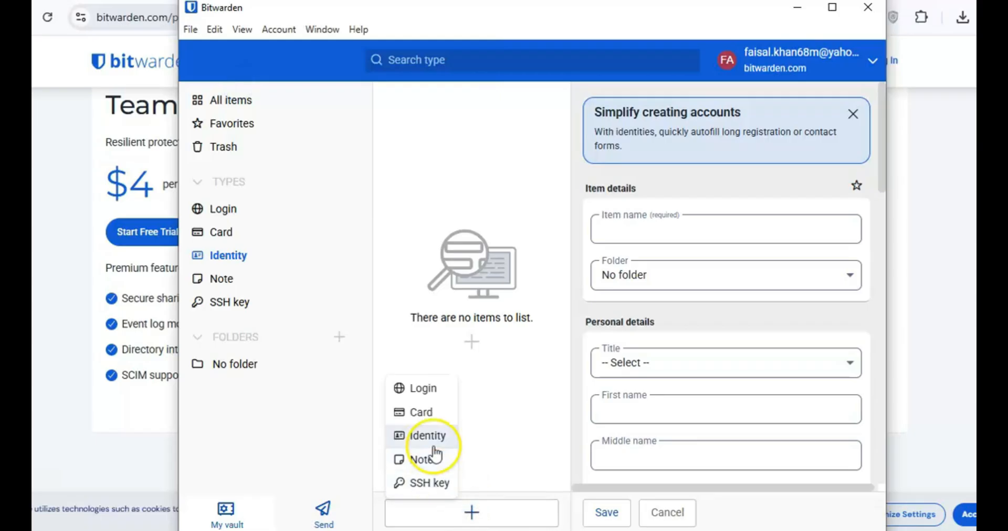
{"action": "left_click", "coordinate": [428, 436]}
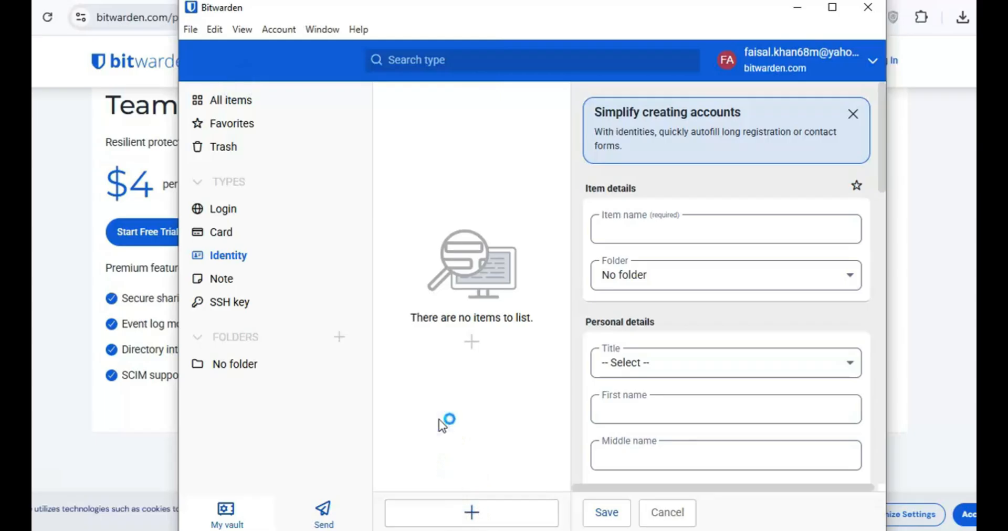
{"action": "mouse_move", "coordinate": [471, 512]}
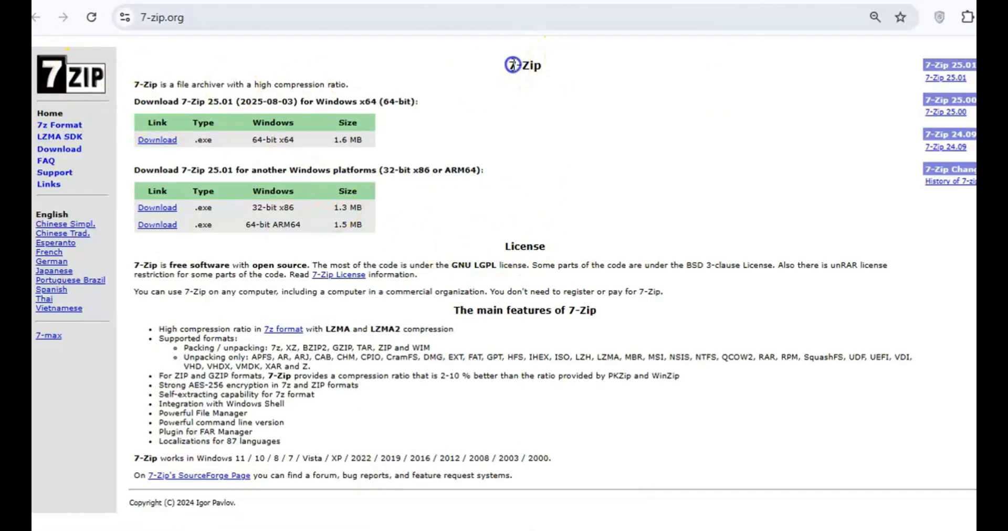
Step: Select the BMW wallpaper for a new archive and review 7-Zip's archive formats
{"action": "left_click", "coordinate": [156, 139]}
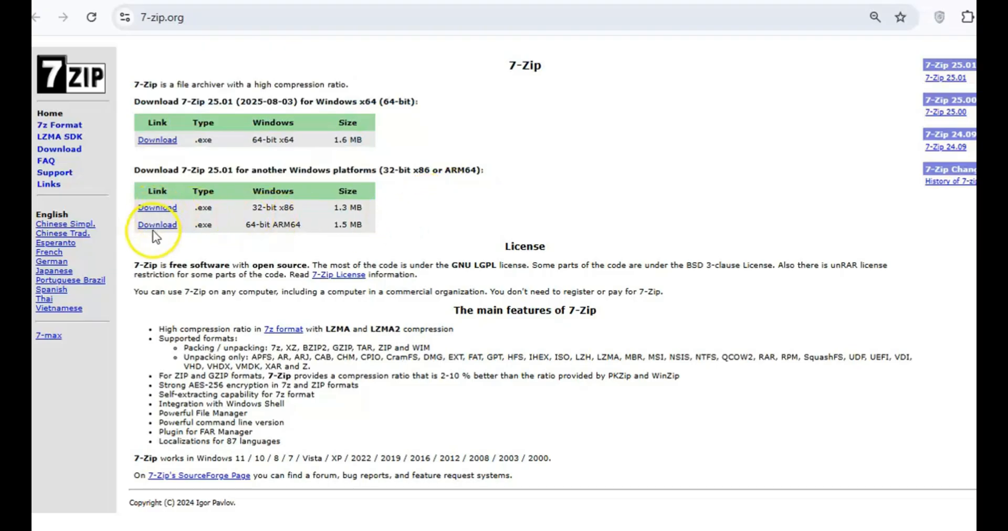
{"action": "mouse_move", "coordinate": [285, 379]}
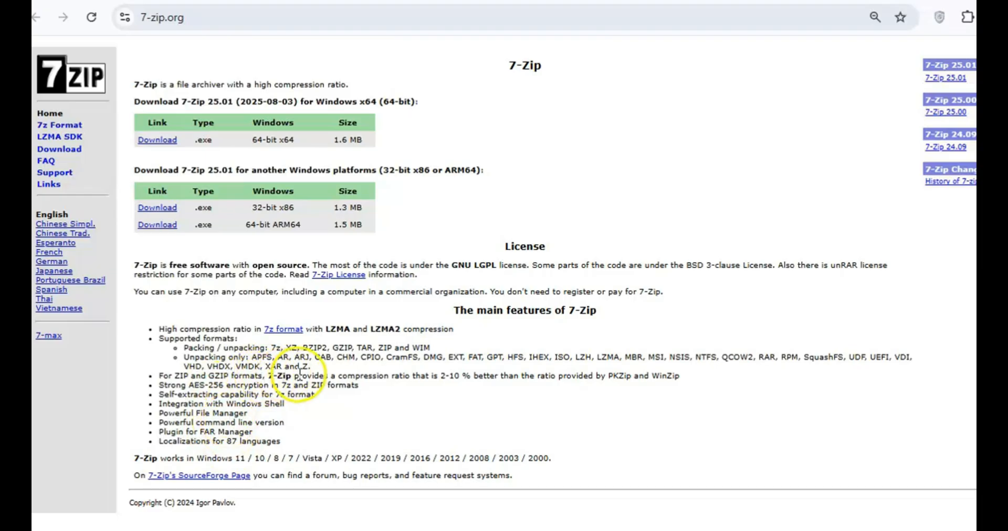
{"action": "mouse_move", "coordinate": [451, 395]}
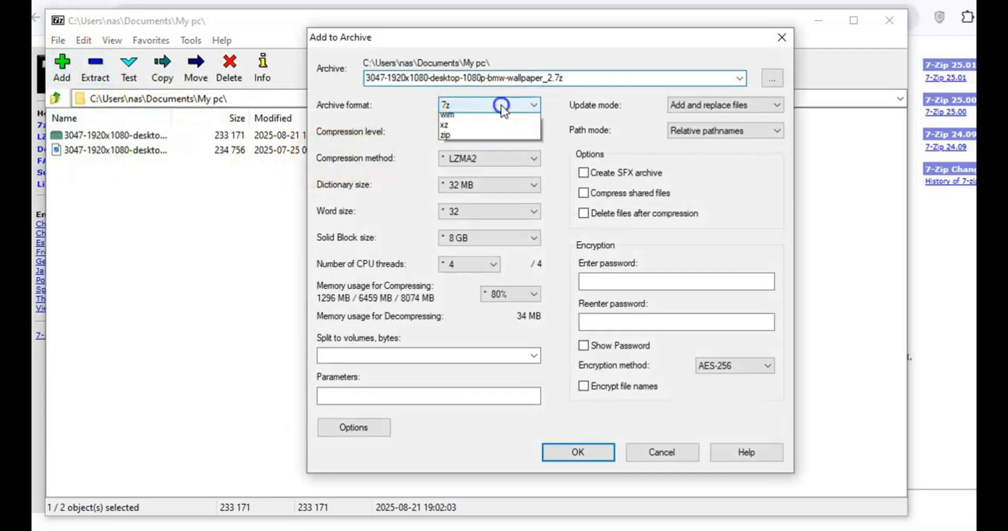
{"action": "left_click", "coordinate": [532, 131]}
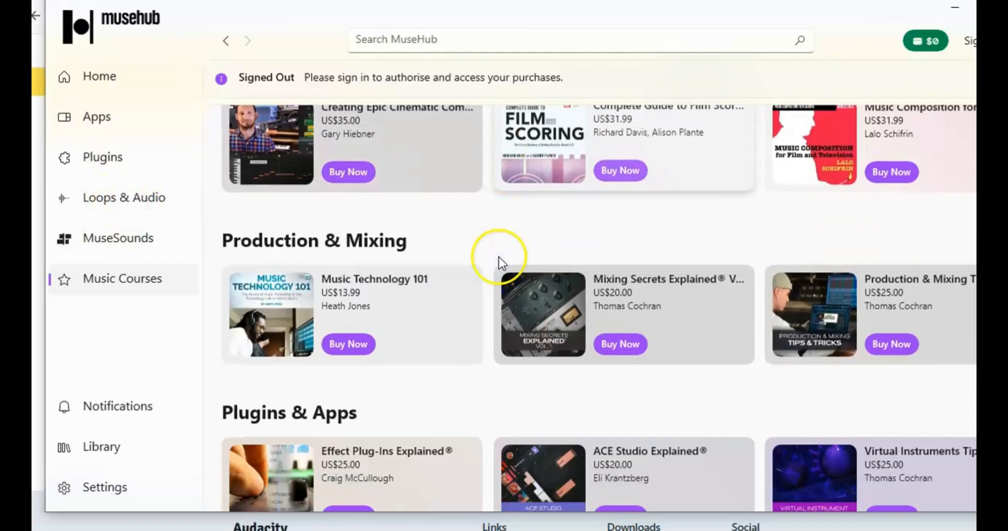
Step: Browse MuseHub's Plugins store through the vocal, guitar and mixing plugin sections
{"action": "left_click", "coordinate": [102, 156]}
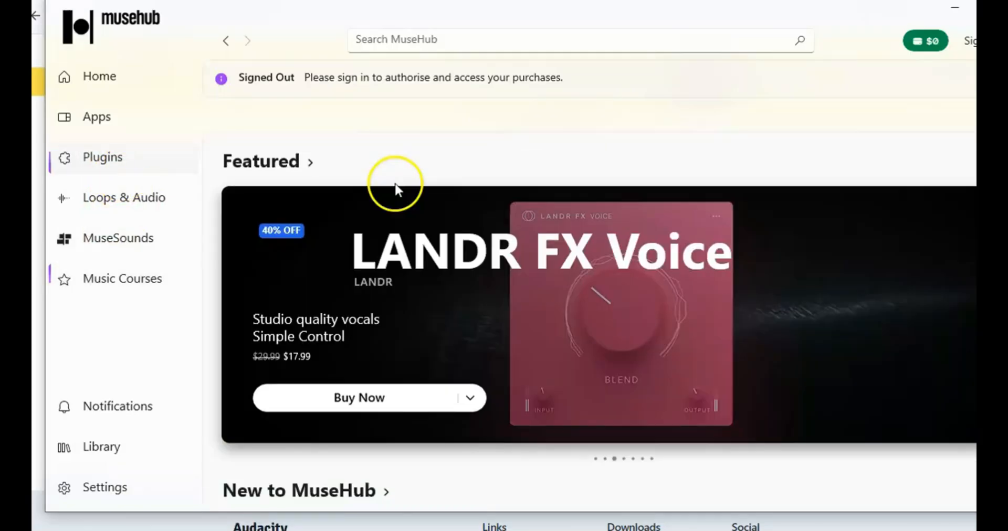
{"action": "scroll", "scroll_direction": "down", "scroll_amount": 3}
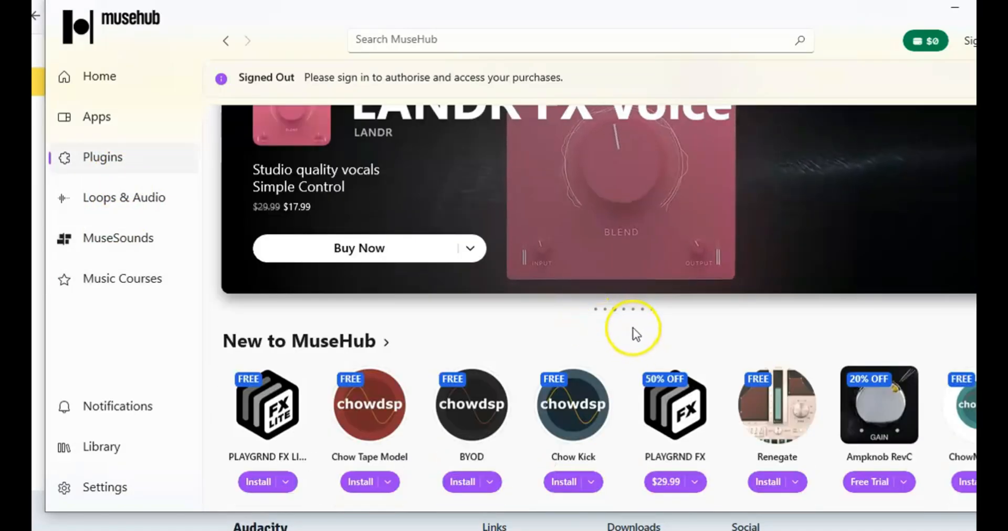
{"action": "scroll", "scroll_direction": "down", "scroll_amount": 3}
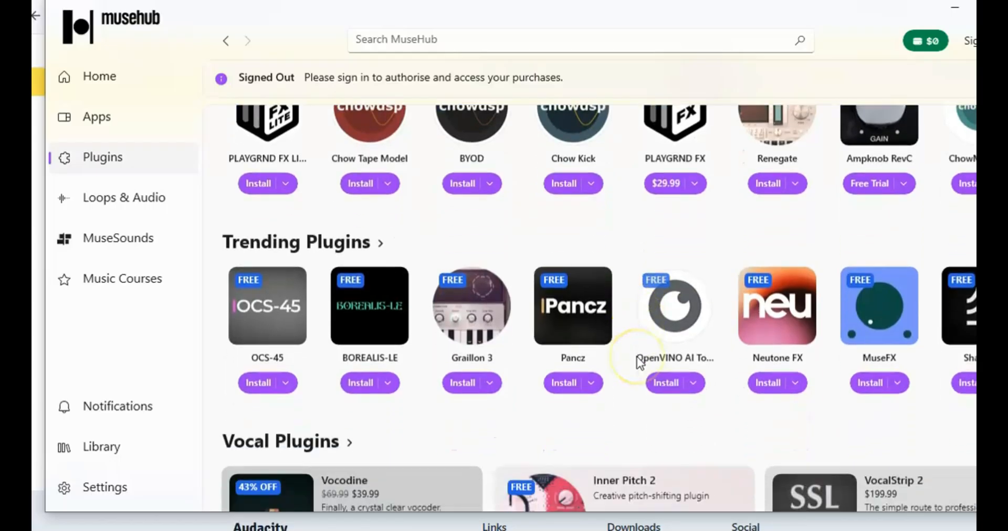
{"action": "scroll", "scroll_direction": "down", "scroll_amount": 3}
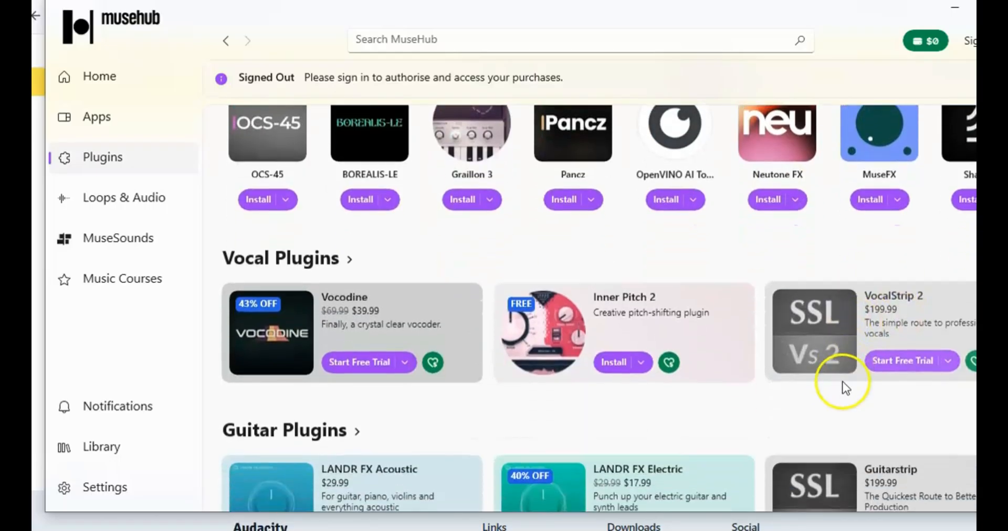
{"action": "scroll", "scroll_direction": "down", "scroll_amount": 3}
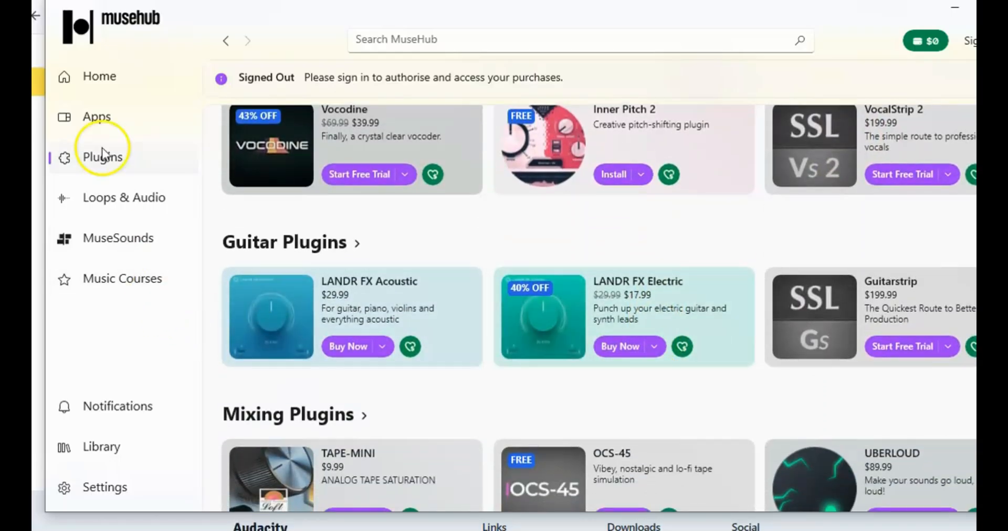
{"action": "mouse_move", "coordinate": [592, 295]}
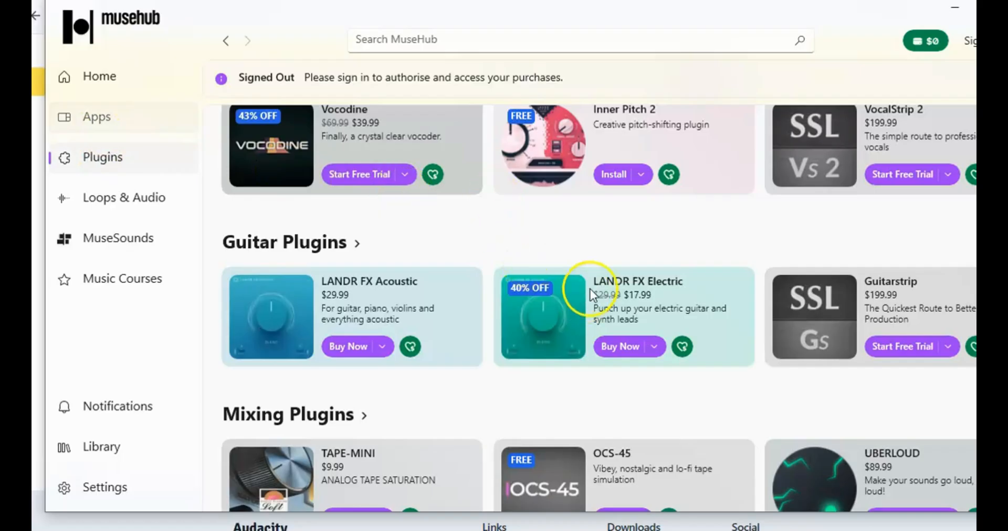
Step: Browse MuseHub's Apps catalogue down to the recommended and top-rated app bundles
{"action": "left_click", "coordinate": [97, 117]}
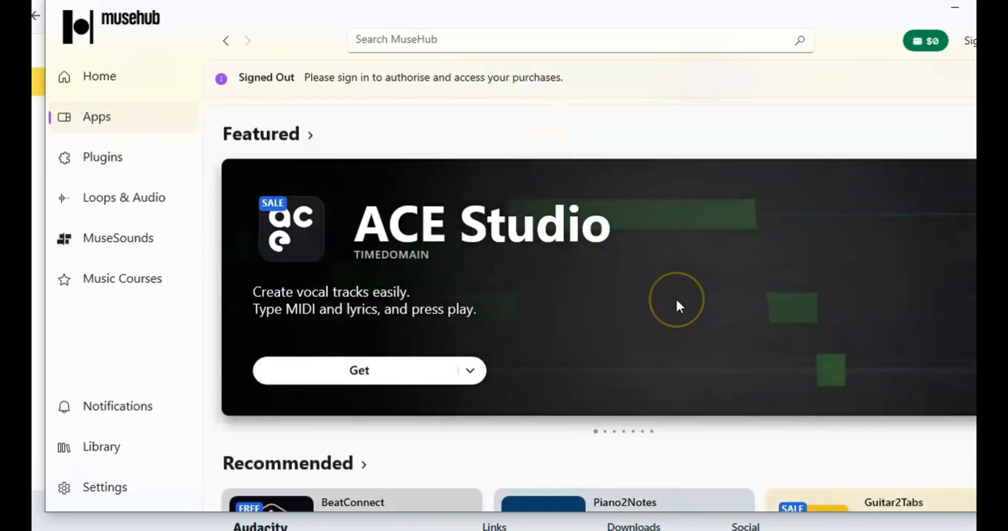
{"action": "scroll", "scroll_direction": "down", "scroll_amount": 3}
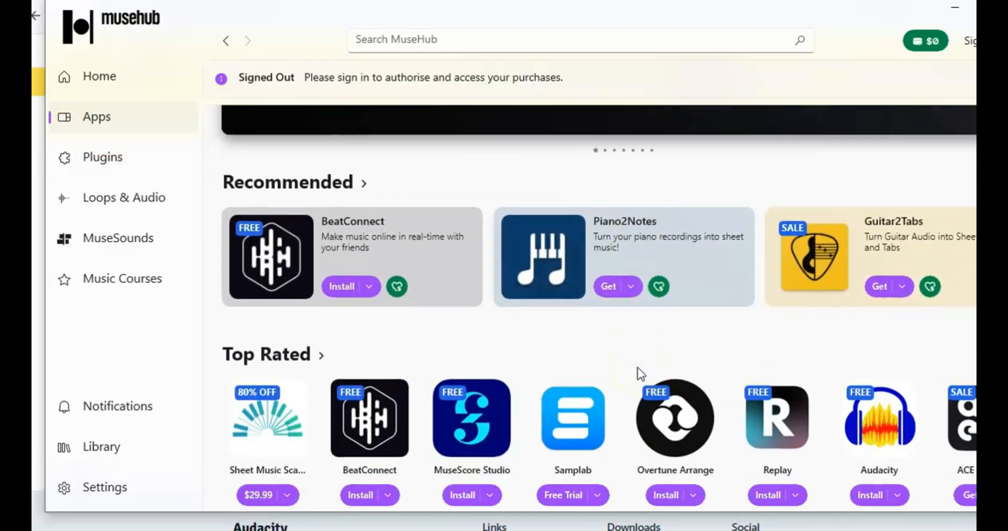
{"action": "scroll", "scroll_direction": "down", "scroll_amount": 3}
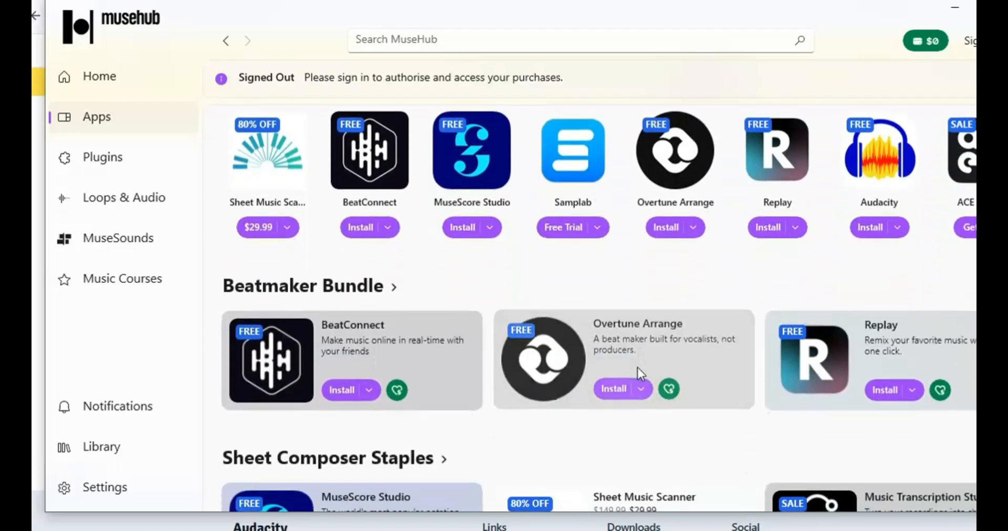
{"action": "scroll", "scroll_direction": "down", "scroll_amount": 3}
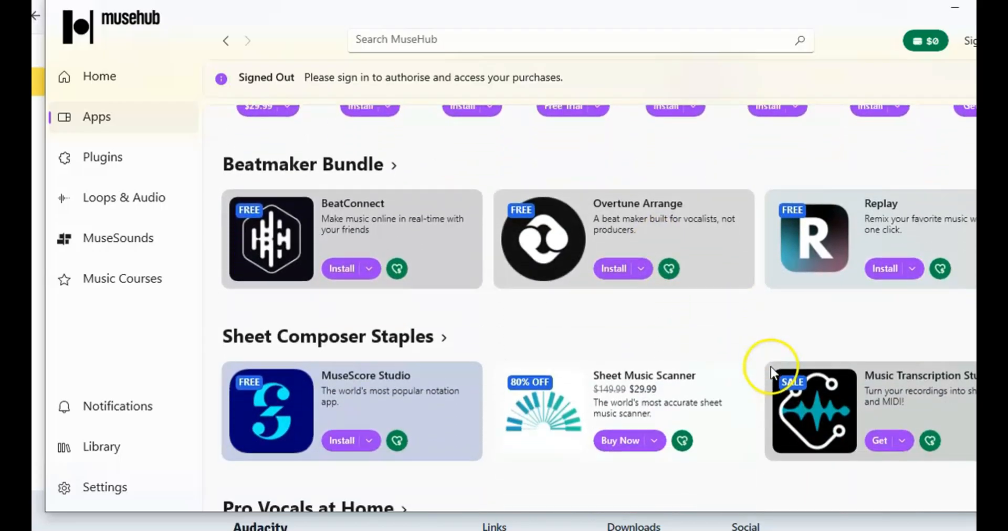
{"action": "mouse_move", "coordinate": [115, 78]}
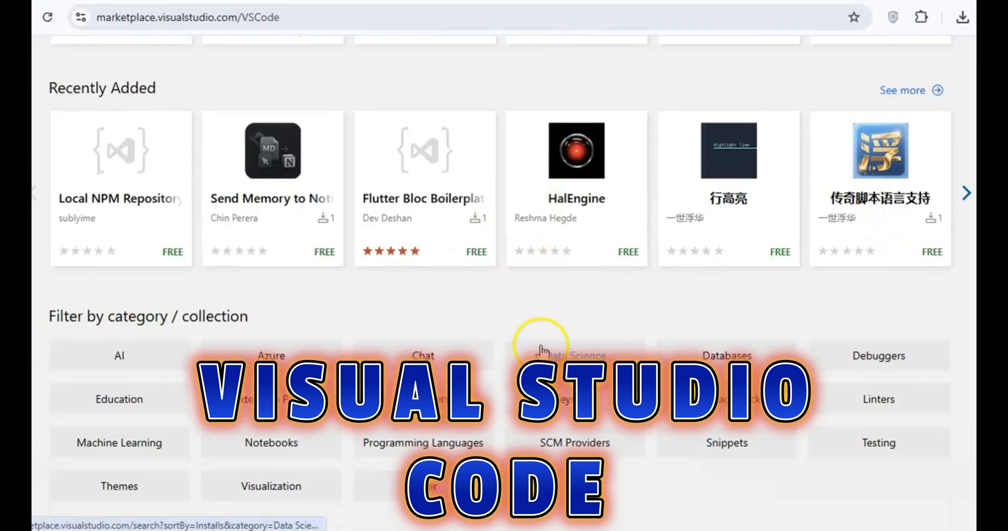
Step: Scroll through the code.visualstudio.com feature sections
{"action": "scroll", "scroll_direction": "up", "scroll_amount": 3}
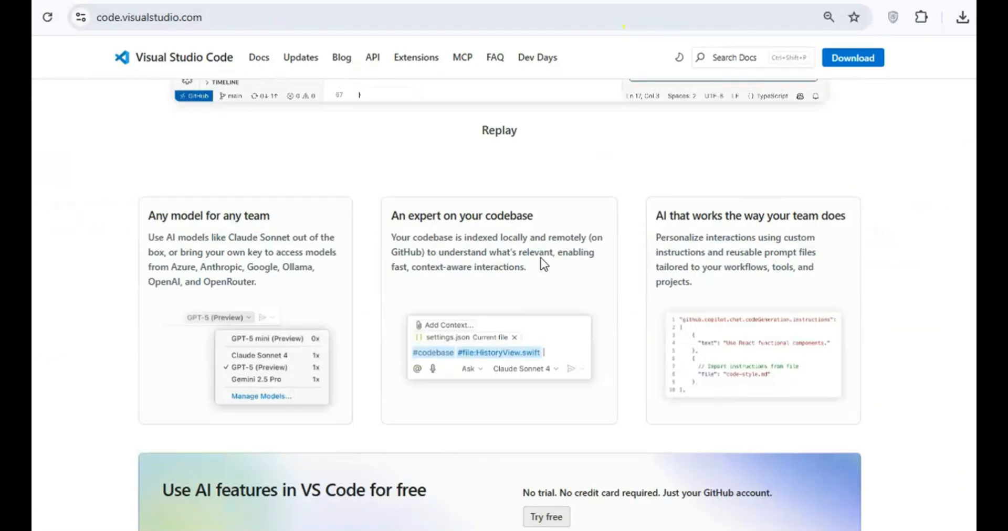
{"action": "scroll", "scroll_direction": "down", "scroll_amount": 3}
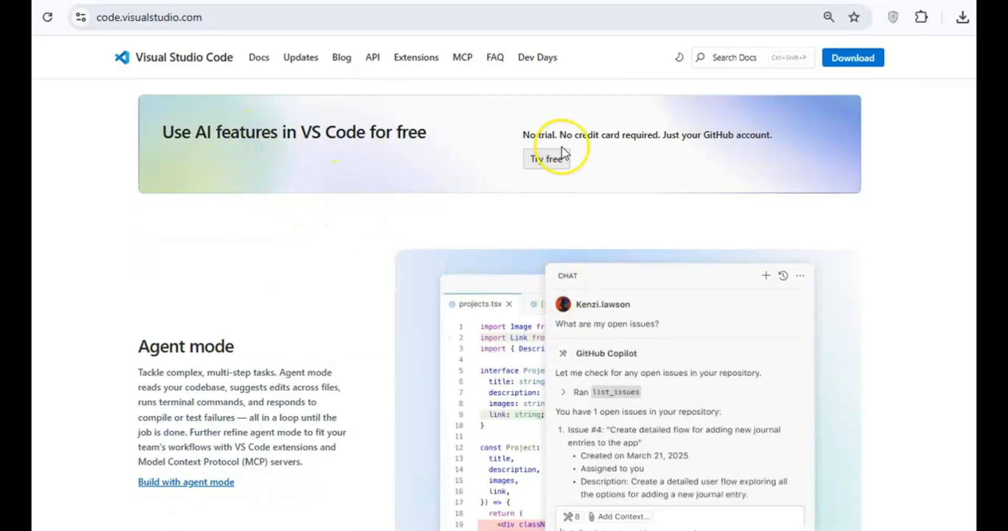
{"action": "scroll", "scroll_direction": "down", "scroll_amount": 3}
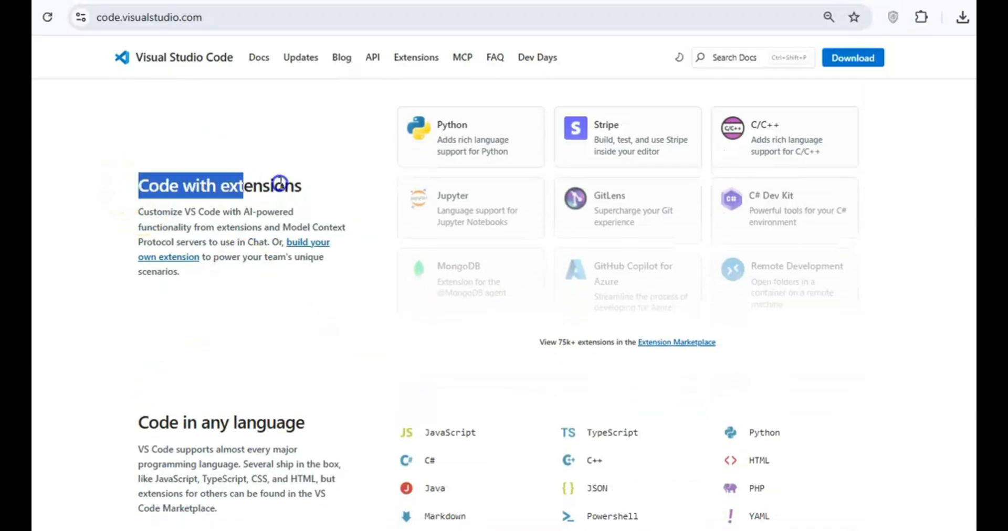
{"action": "mouse_move", "coordinate": [770, 272]}
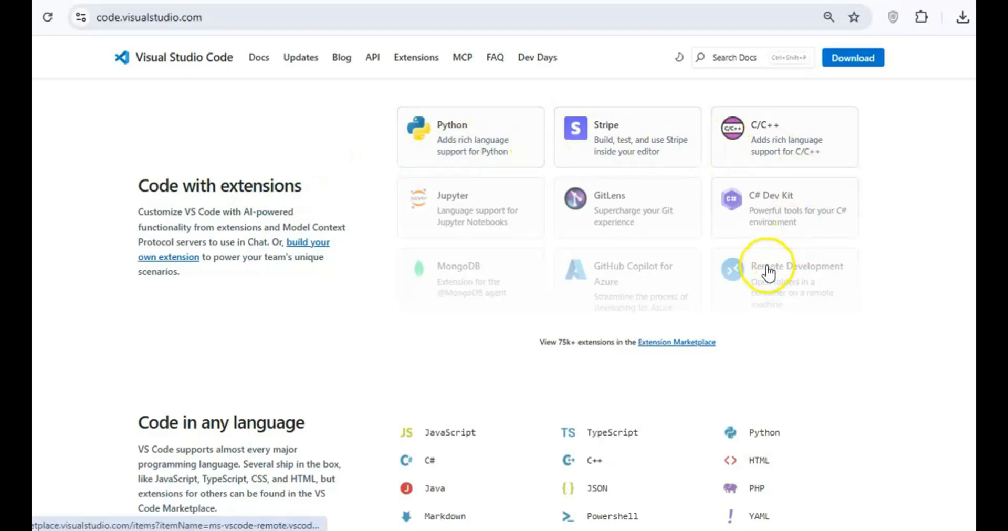
{"action": "scroll", "scroll_direction": "down", "scroll_amount": 3}
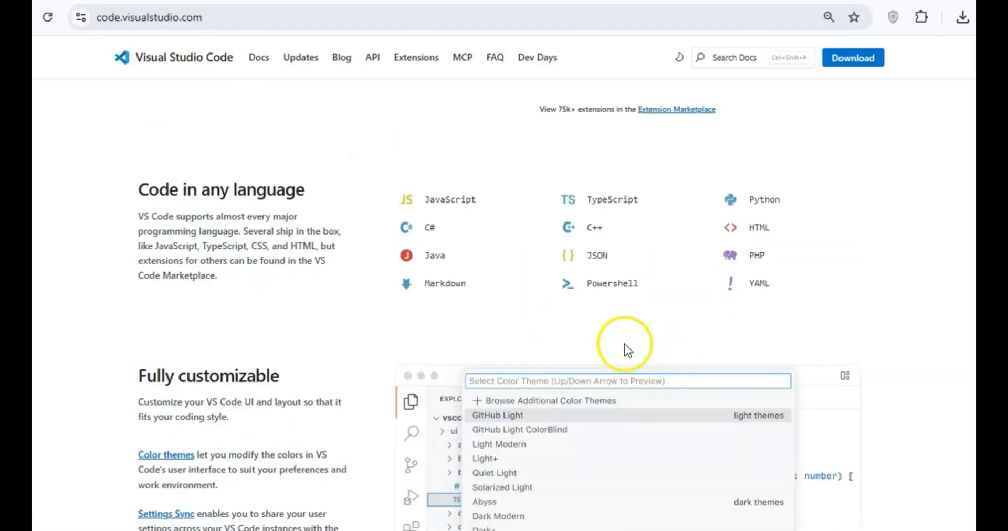
{"action": "scroll", "scroll_direction": "down", "scroll_amount": 3}
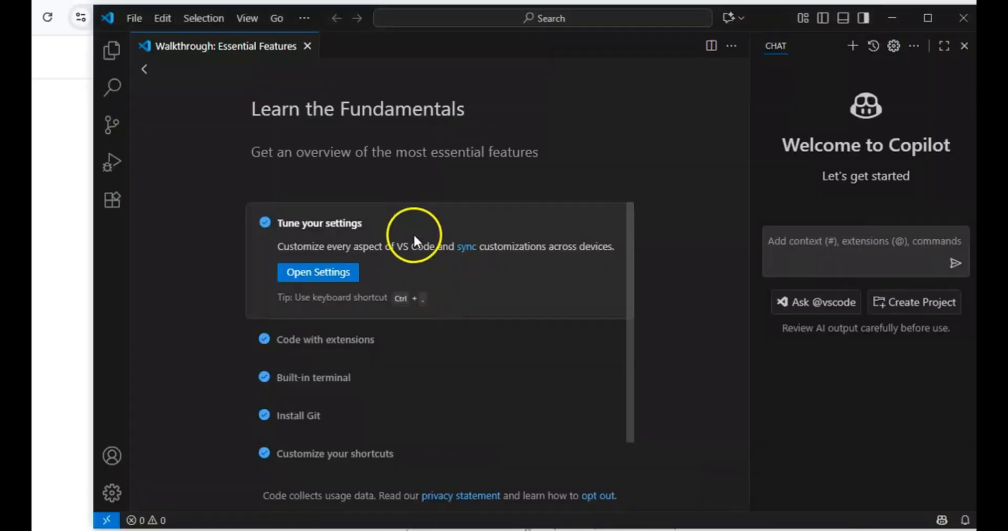
Step: Look through the File menu commands in the VS Code editor
{"action": "left_click", "coordinate": [133, 18]}
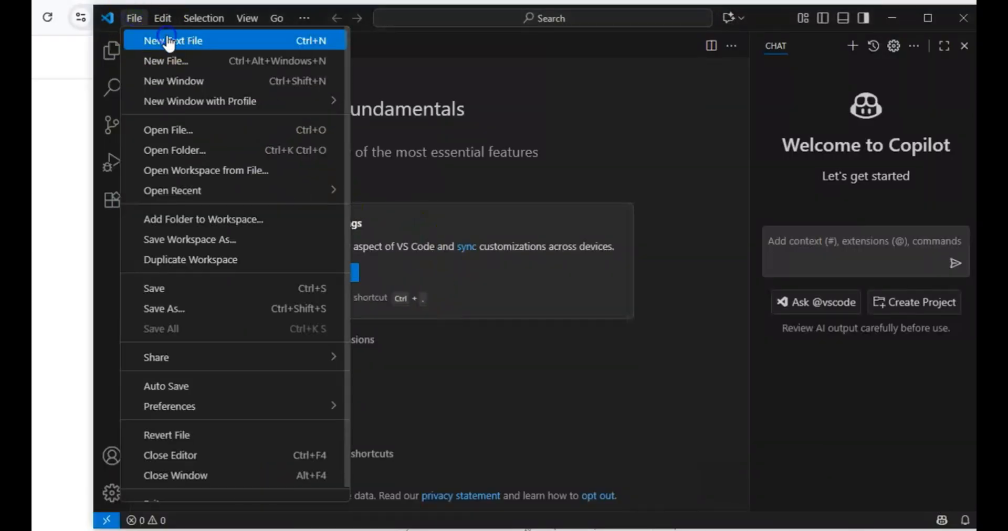
{"action": "left_click", "coordinate": [172, 41]}
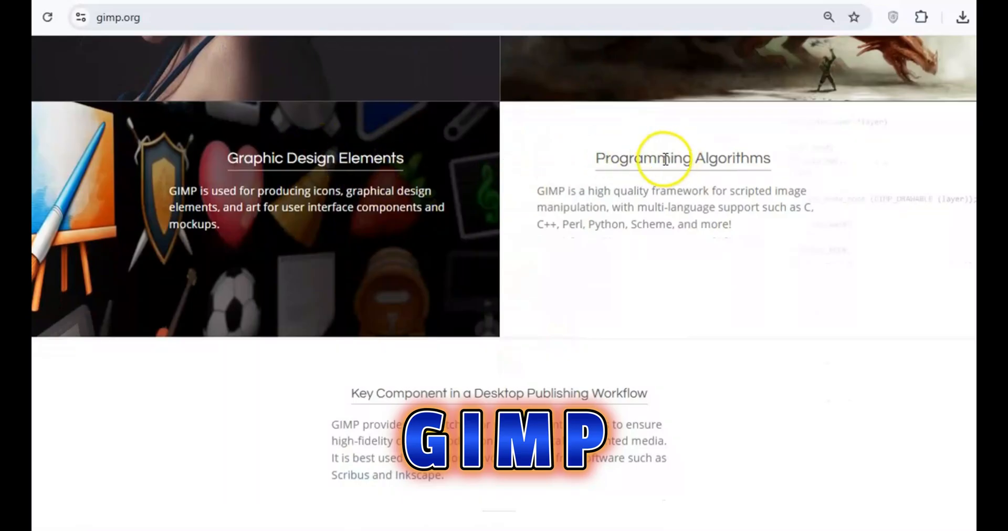
Step: Scroll gimp.org to the 'Key Component in a Desktop Publishing Workflow' section with Scribus and Inkscape
{"action": "scroll", "scroll_direction": "down", "scroll_amount": 3}
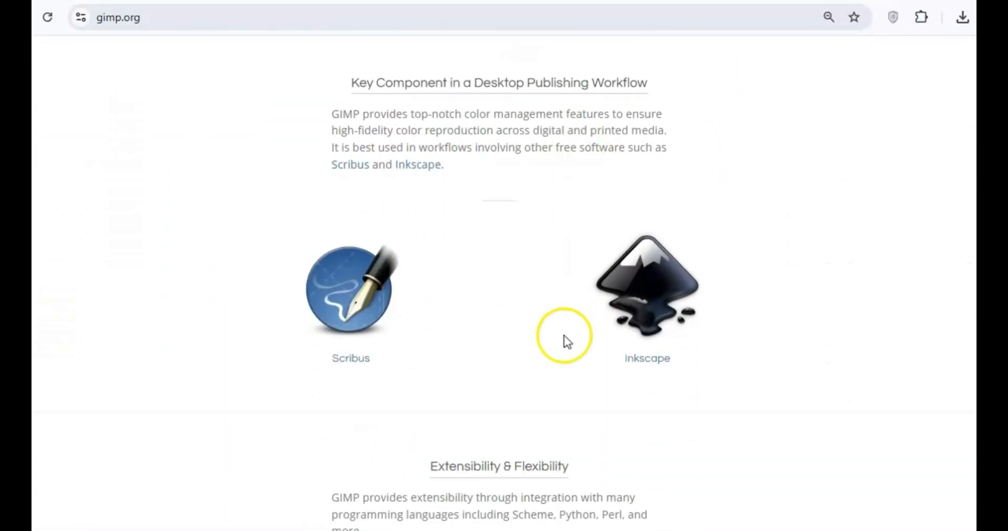
{"action": "scroll", "scroll_direction": "down", "scroll_amount": 3}
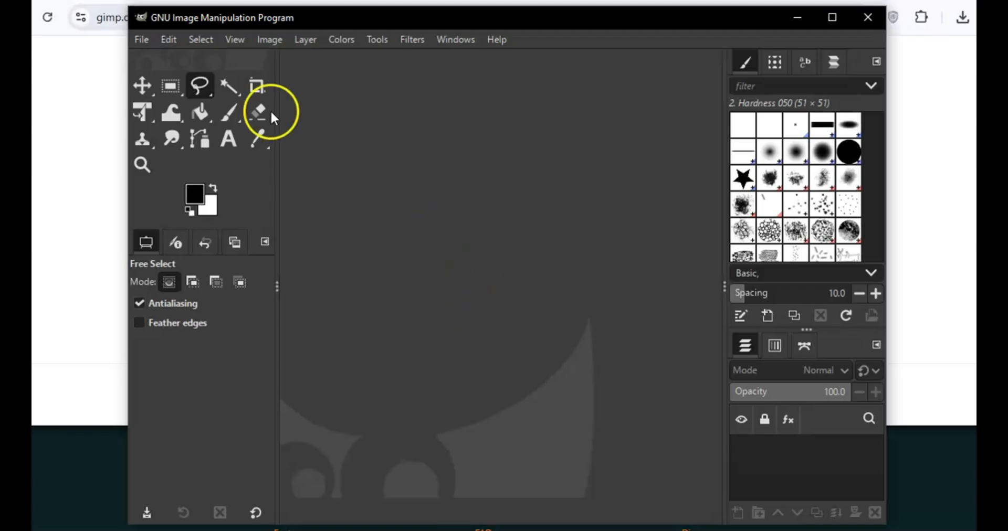
Step: Browse GIMP's Edit and File menus, start a new 1920×1080 image and list its size templates
{"action": "left_click", "coordinate": [168, 39]}
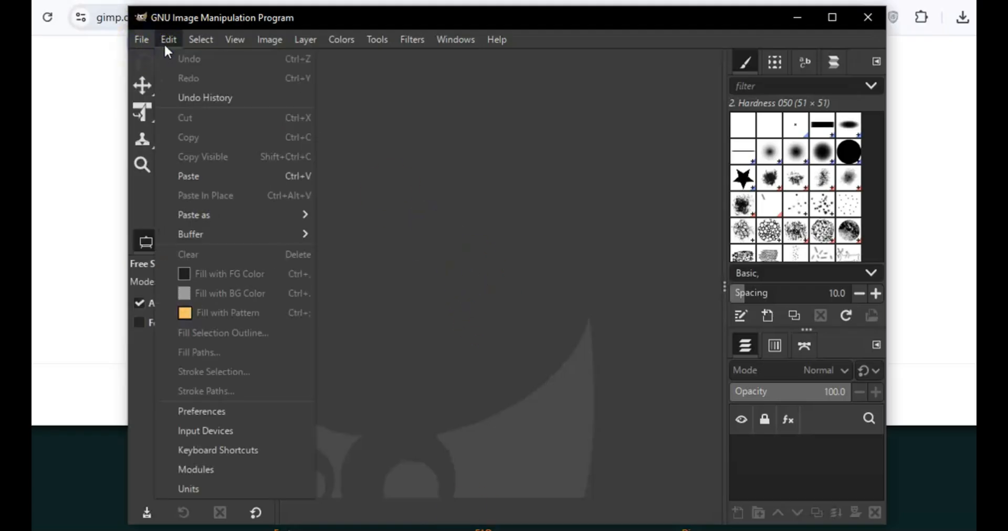
{"action": "left_click", "coordinate": [141, 39]}
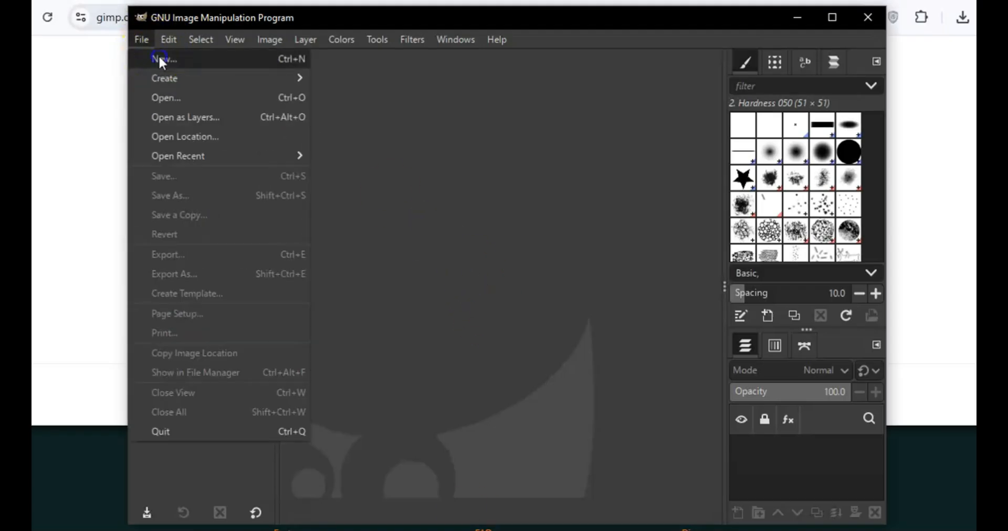
{"action": "left_click", "coordinate": [163, 59]}
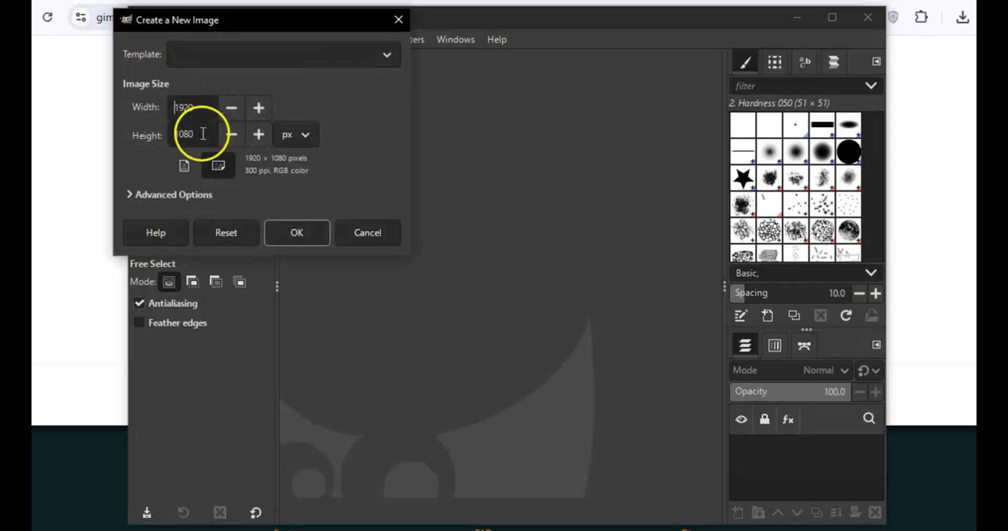
{"action": "left_click", "coordinate": [386, 55]}
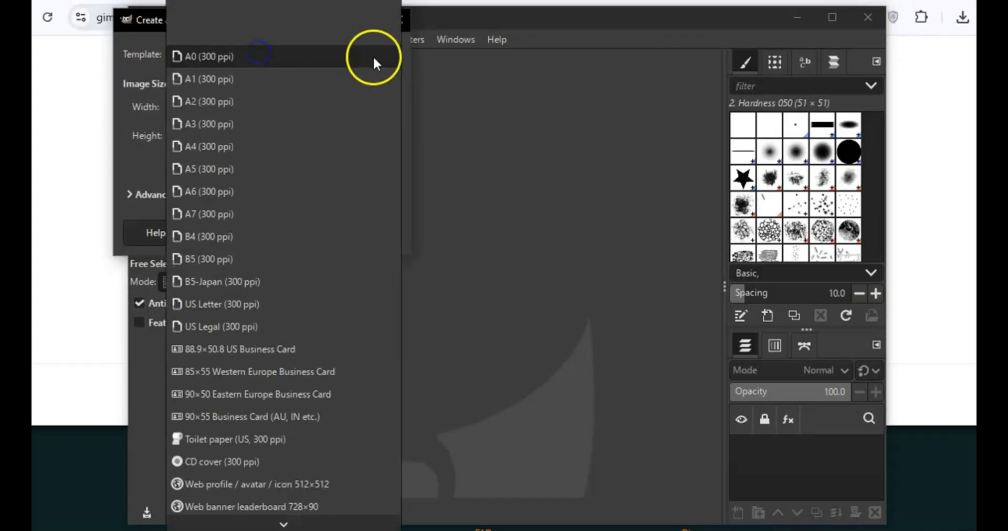
{"action": "mouse_move", "coordinate": [251, 461]}
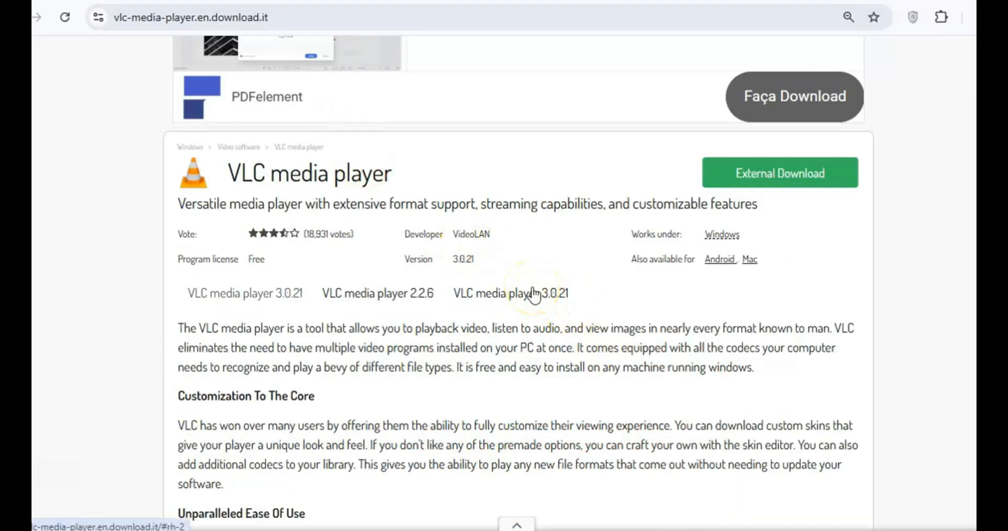
Step: Scroll the VLC download listing through its description, pros and cons, and back to the header
{"action": "scroll", "scroll_direction": "down", "scroll_amount": 3}
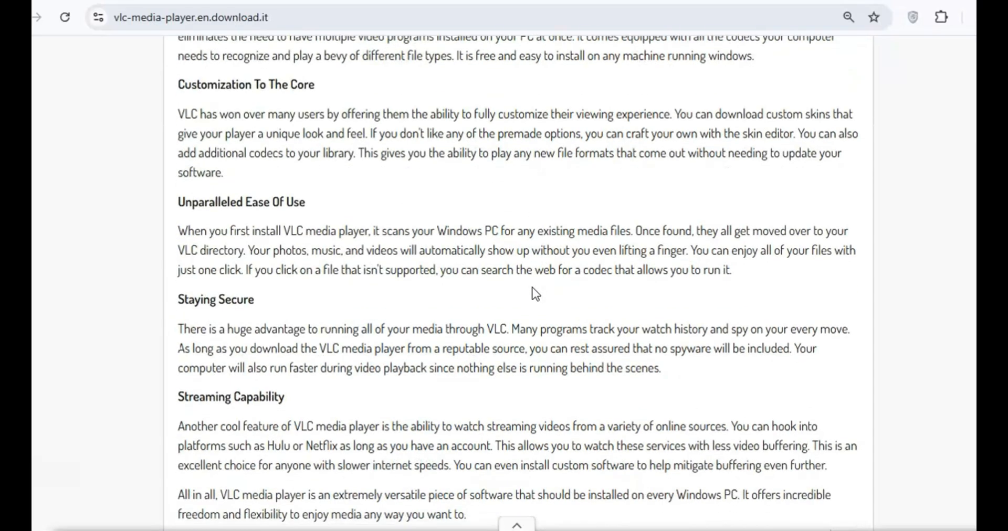
{"action": "scroll", "scroll_direction": "down", "scroll_amount": 3}
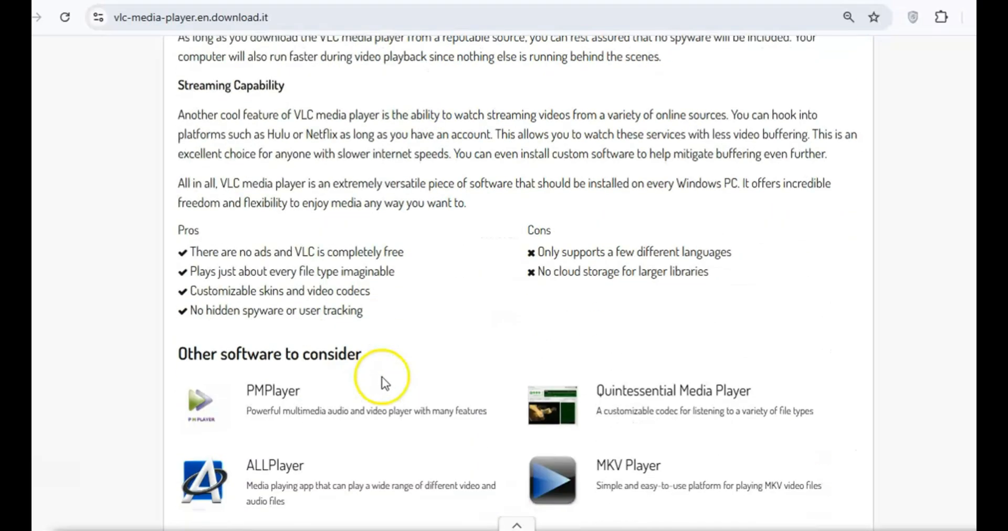
{"action": "scroll", "scroll_direction": "down", "scroll_amount": 3}
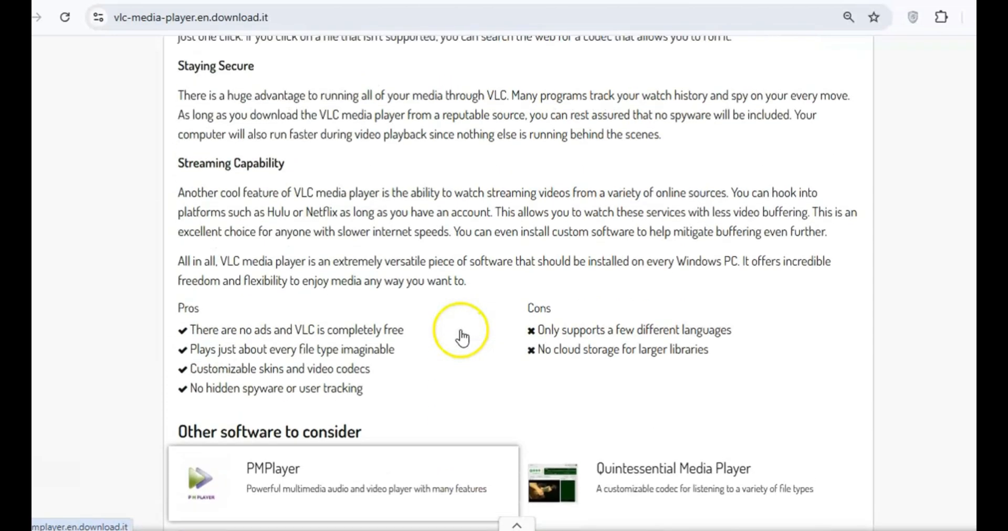
{"action": "scroll", "scroll_direction": "up", "scroll_amount": 3}
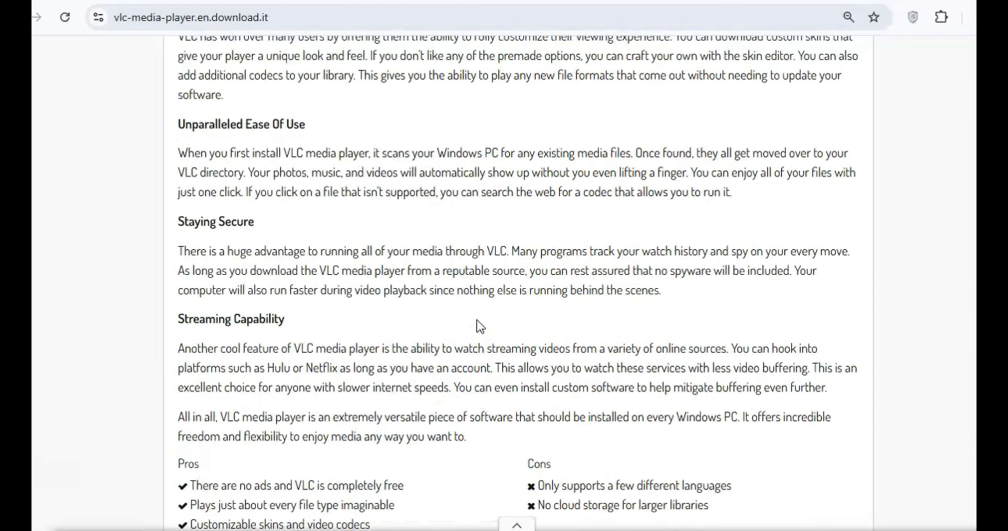
{"action": "scroll", "scroll_direction": "up", "scroll_amount": 3}
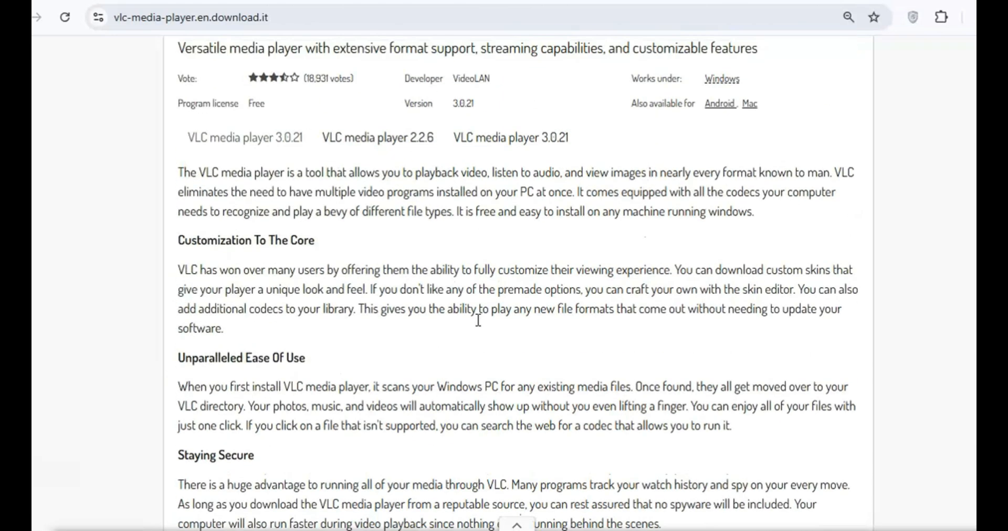
{"action": "scroll", "scroll_direction": "down", "scroll_amount": 3}
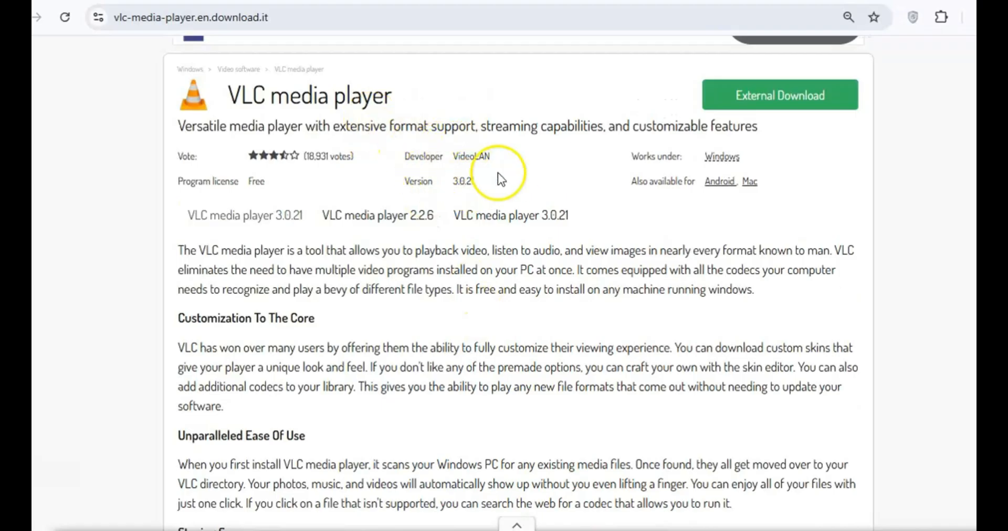
{"action": "mouse_move", "coordinate": [579, 347]}
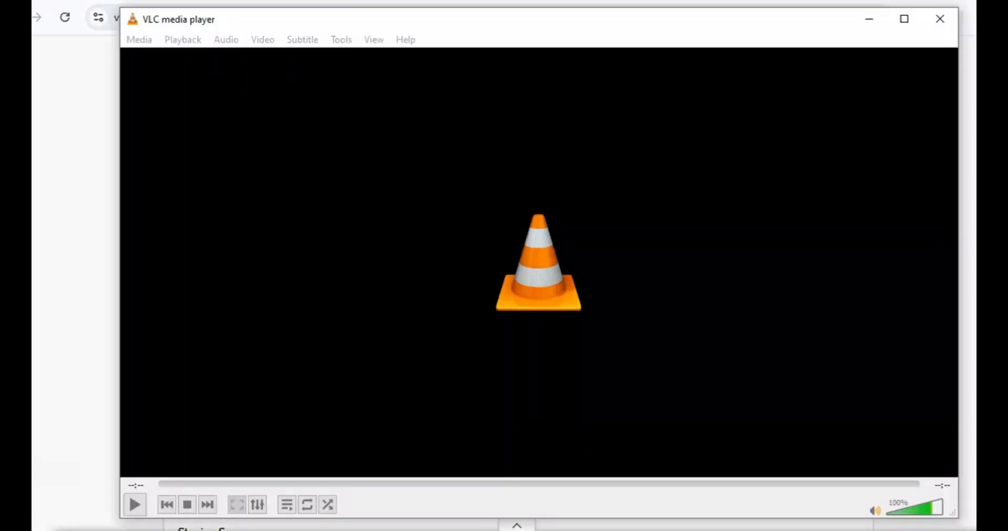
Step: Browse VLC's Media, Playback, Audio, Subtitle, Tools, View and Help menus in turn
{"action": "left_click", "coordinate": [139, 39]}
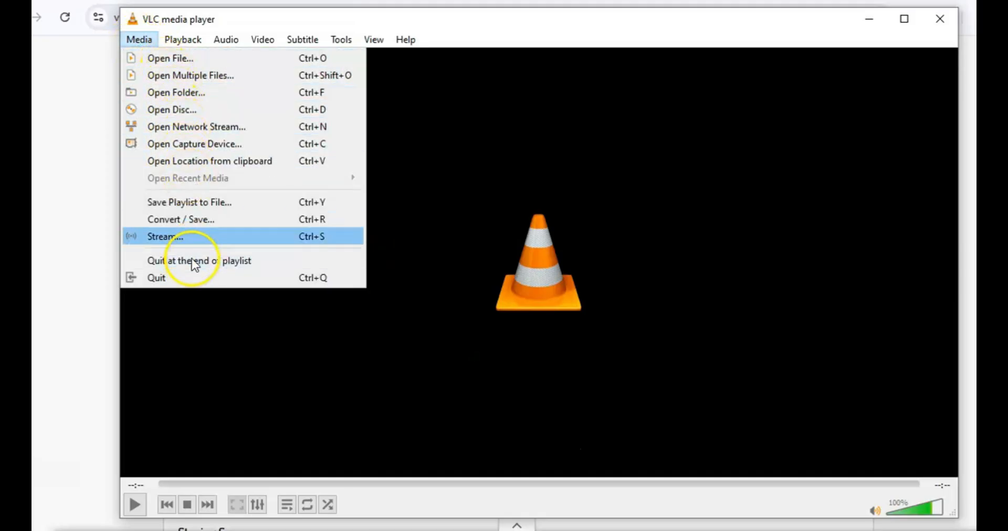
{"action": "left_click", "coordinate": [183, 38]}
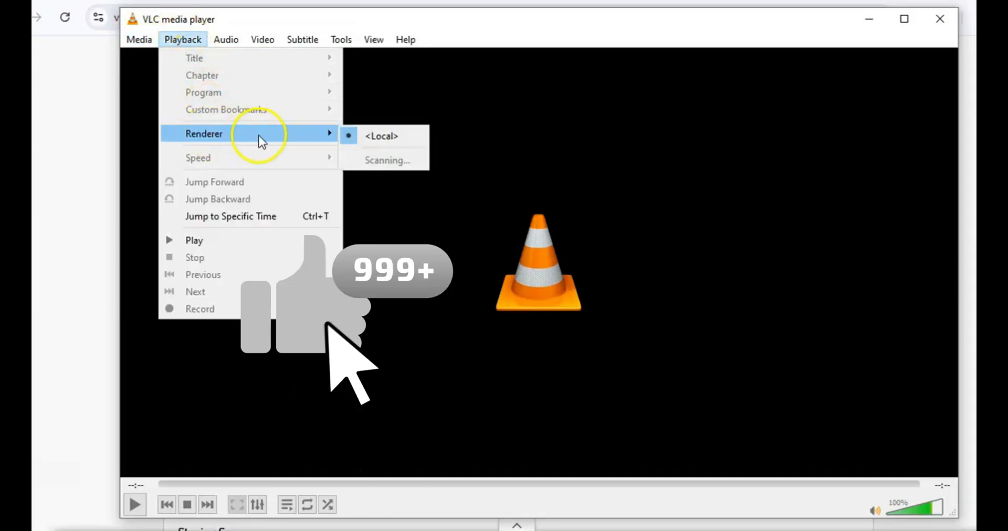
{"action": "left_click", "coordinate": [226, 39]}
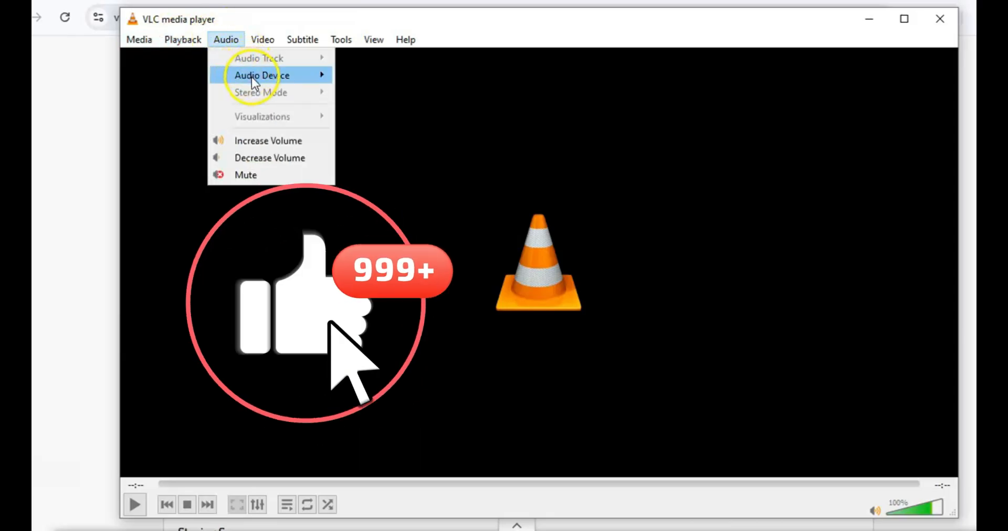
{"action": "left_click", "coordinate": [302, 39]}
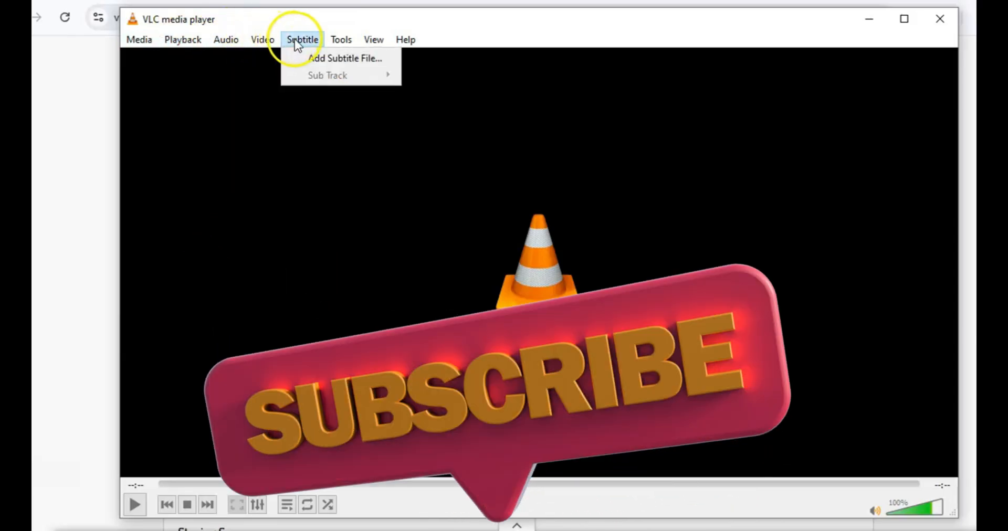
{"action": "left_click", "coordinate": [340, 39]}
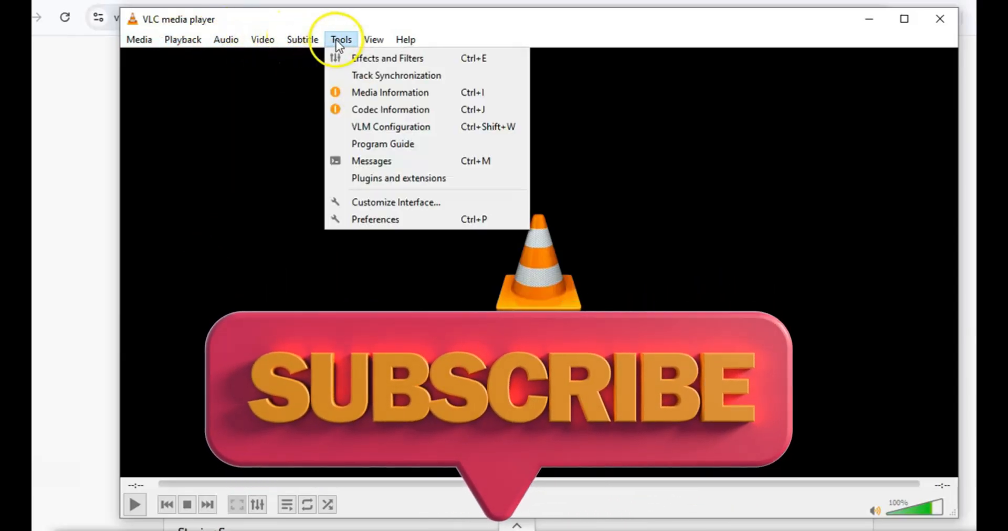
{"action": "left_click", "coordinate": [374, 38]}
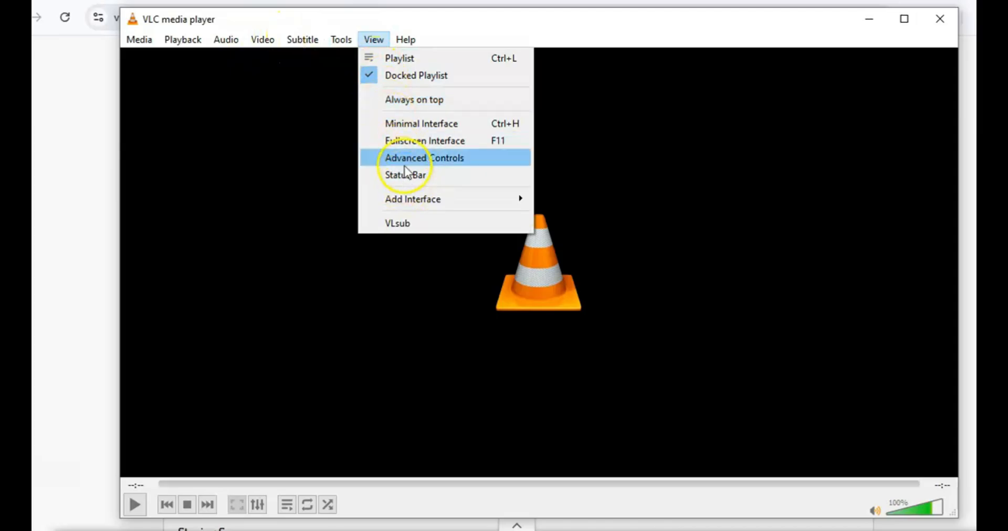
{"action": "left_click", "coordinate": [340, 38]}
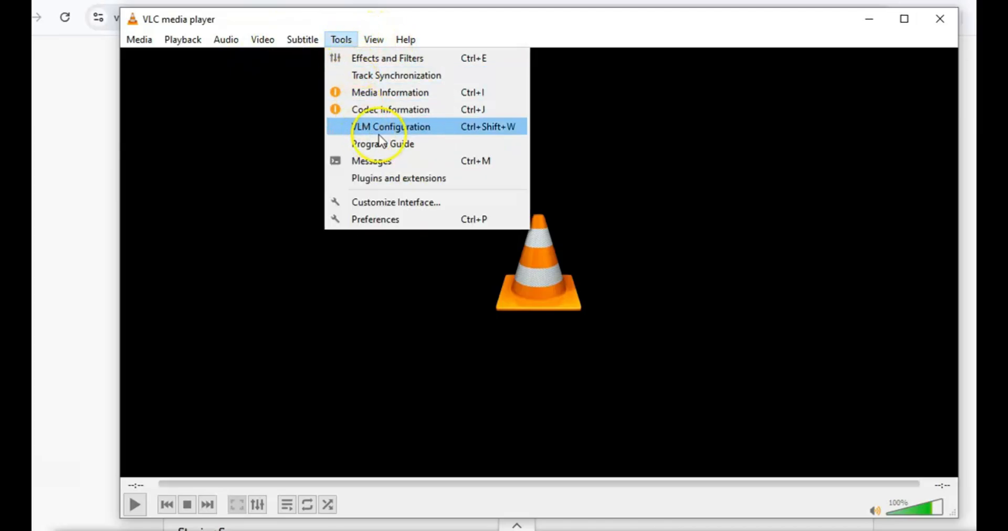
{"action": "left_click", "coordinate": [226, 39]}
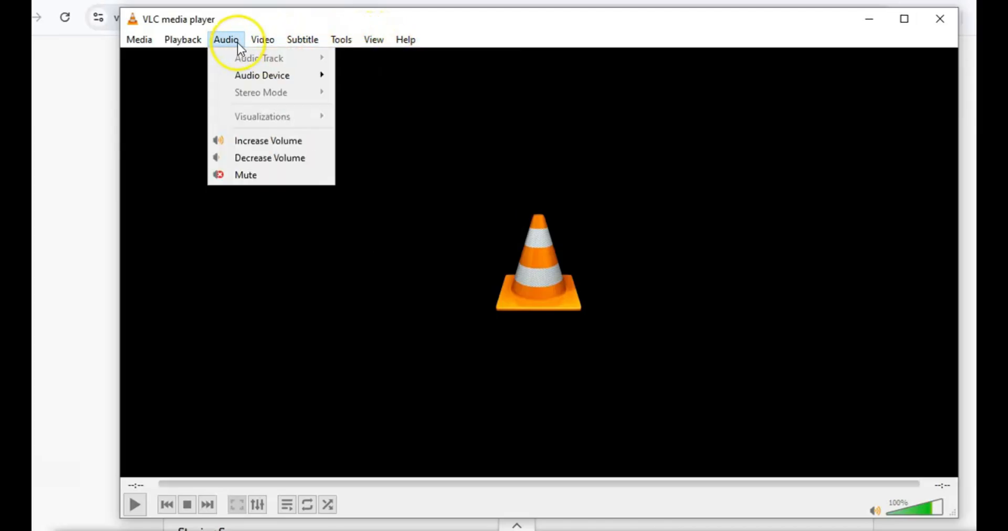
{"action": "left_click", "coordinate": [139, 38]}
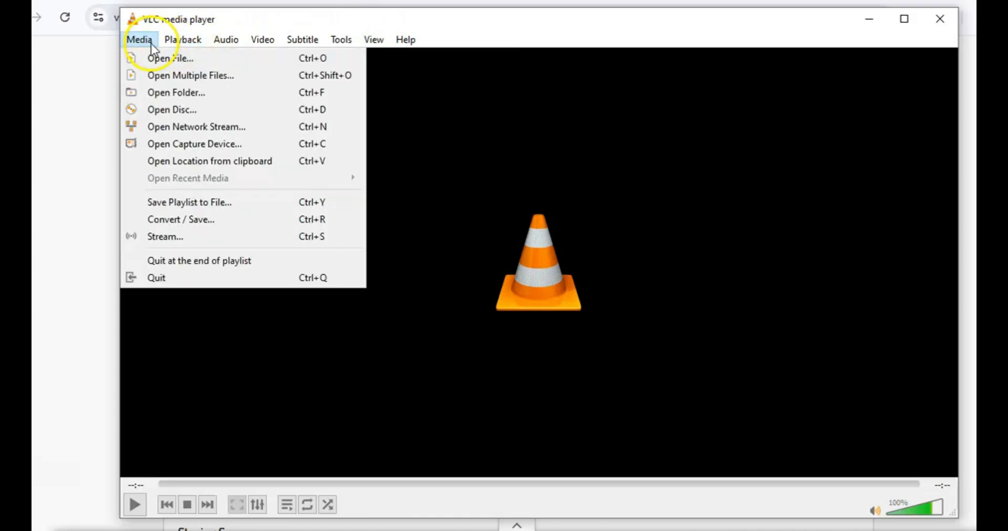
{"action": "left_click", "coordinate": [302, 38]}
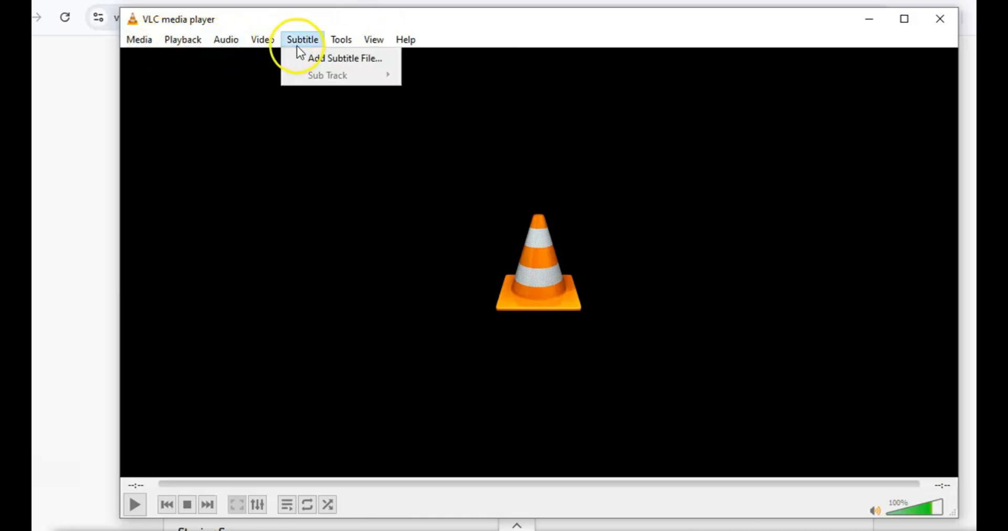
{"action": "left_click", "coordinate": [405, 38]}
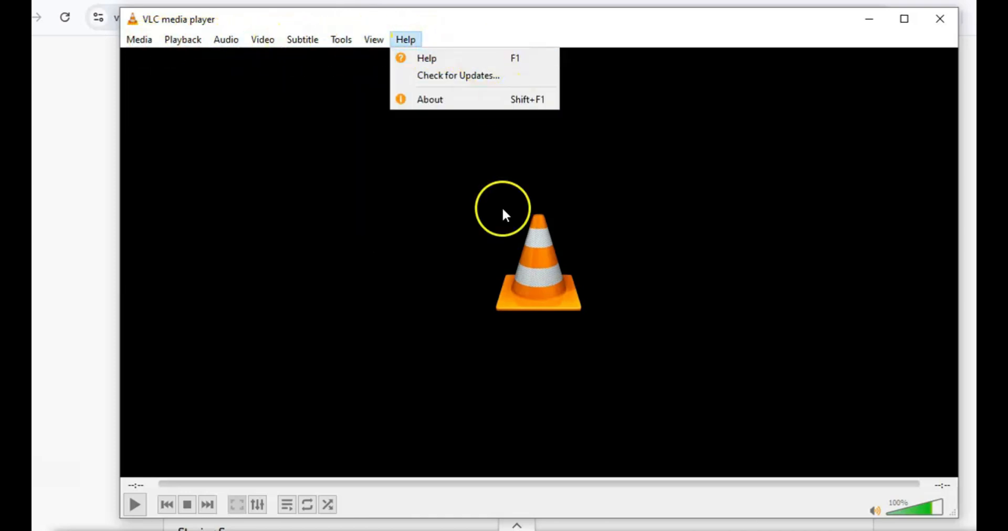